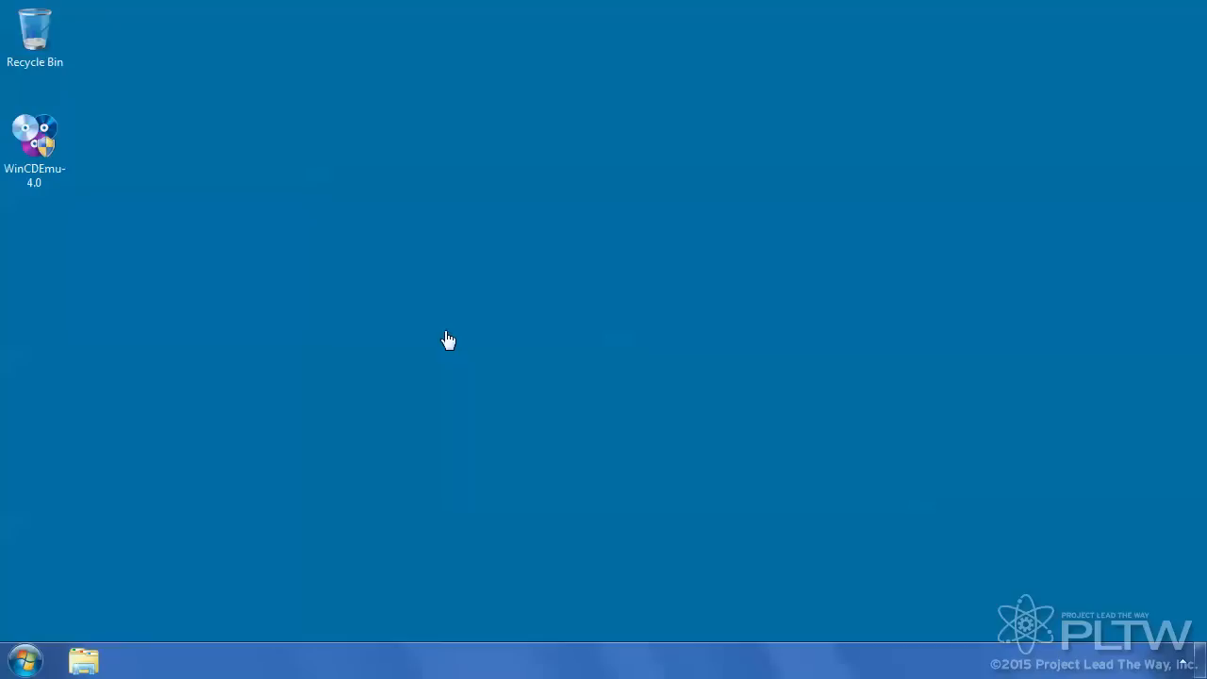
pyautogui.moveTo(66, 196)
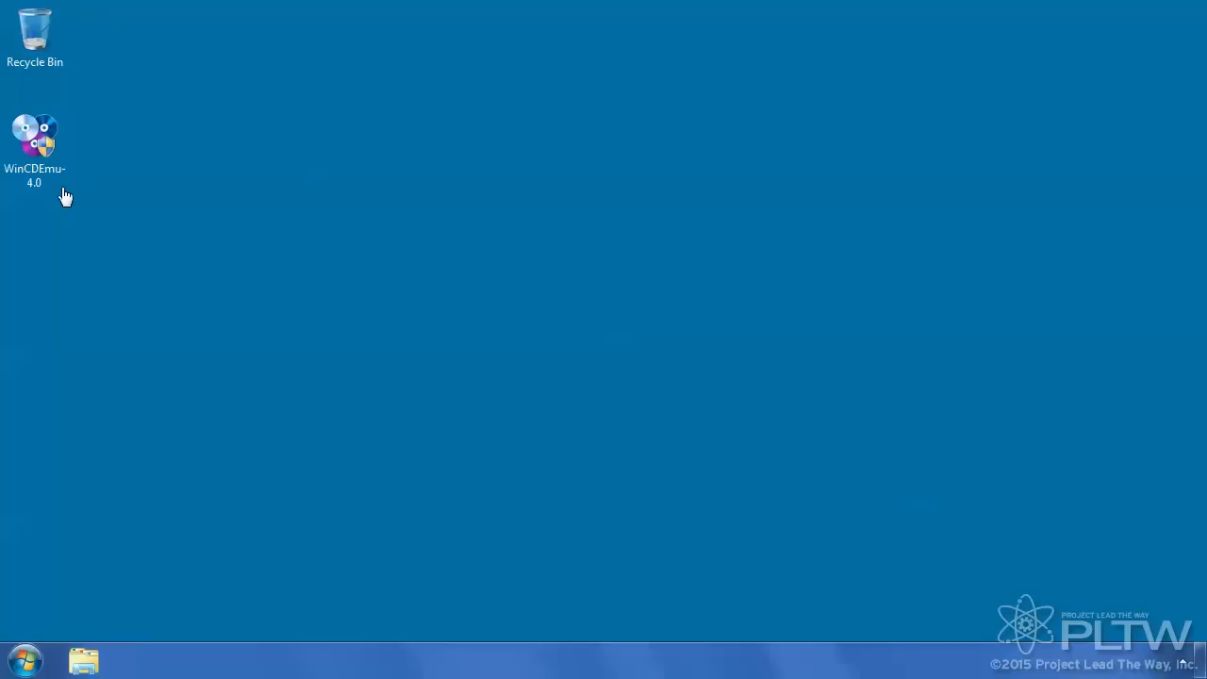
pyautogui.moveTo(74, 225)
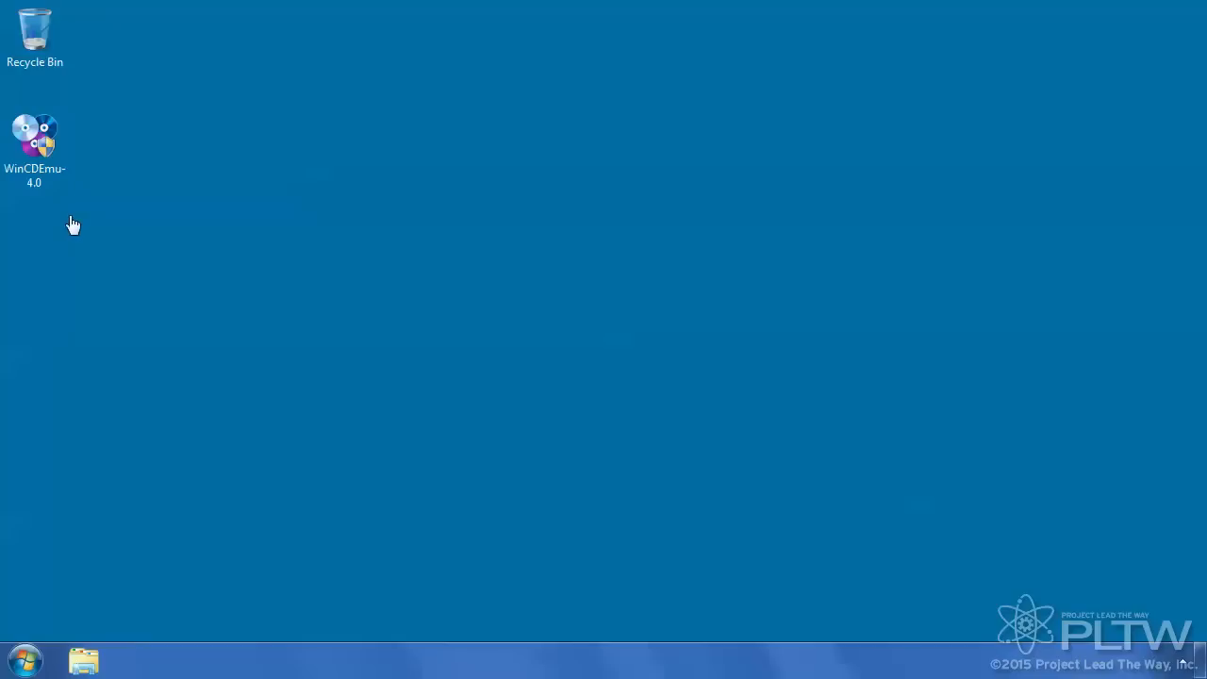
pyautogui.moveTo(34, 141)
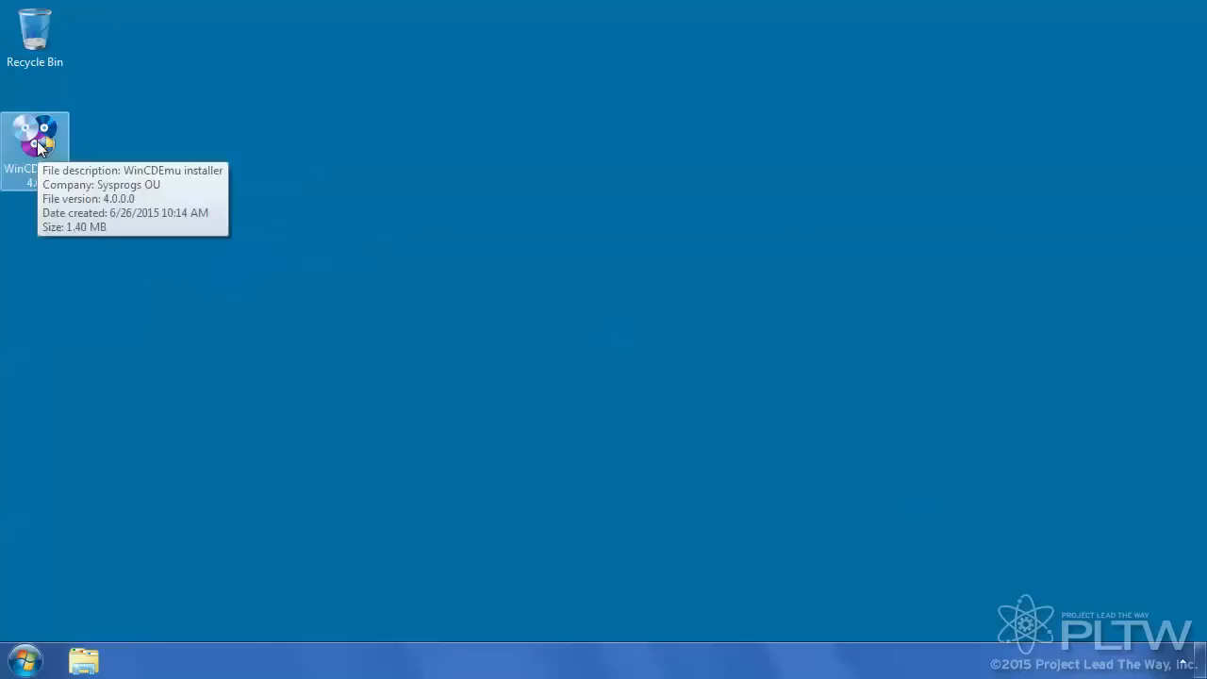
# - Run the WinCDEmu-4.0 installer, allow it, install, and dismiss the completion notice
pyautogui.doubleClick(34, 136)
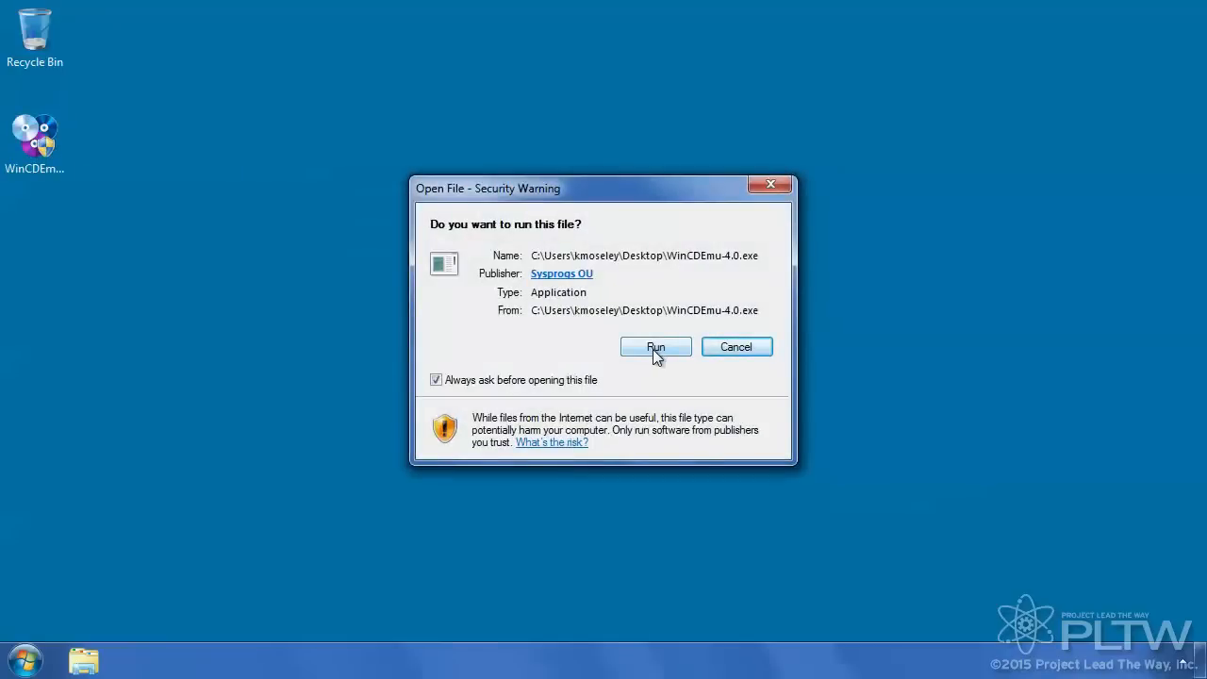
pyautogui.click(656, 347)
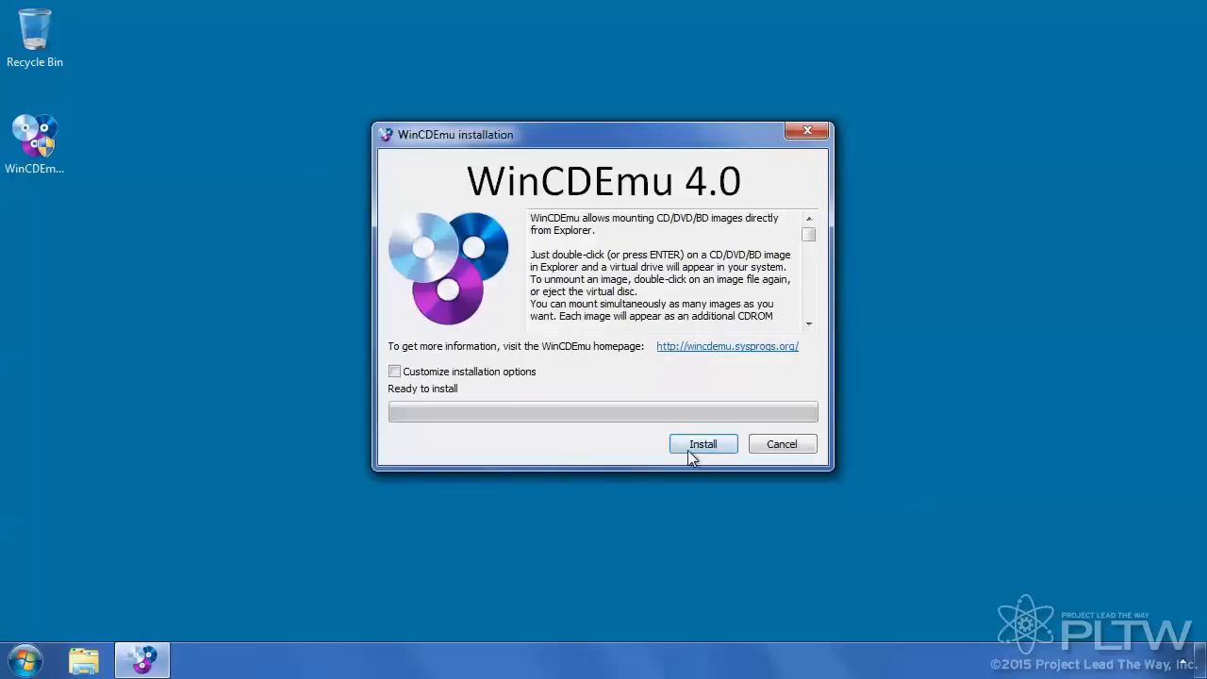
pyautogui.click(702, 443)
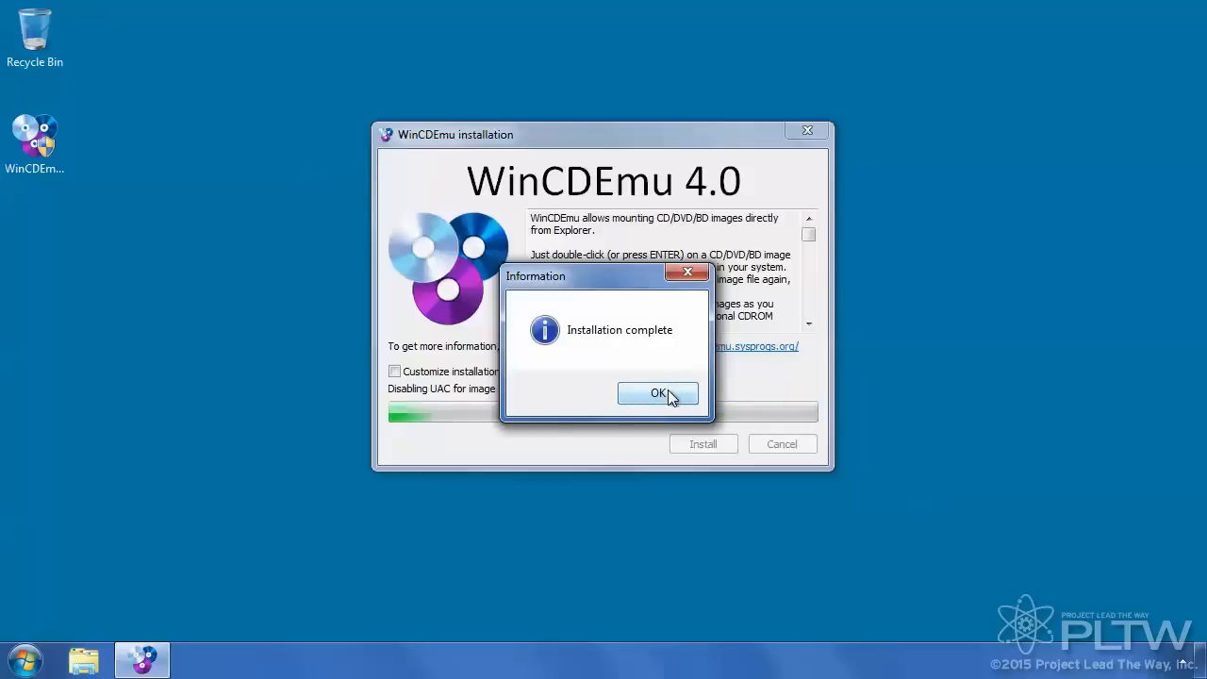
pyautogui.click(658, 395)
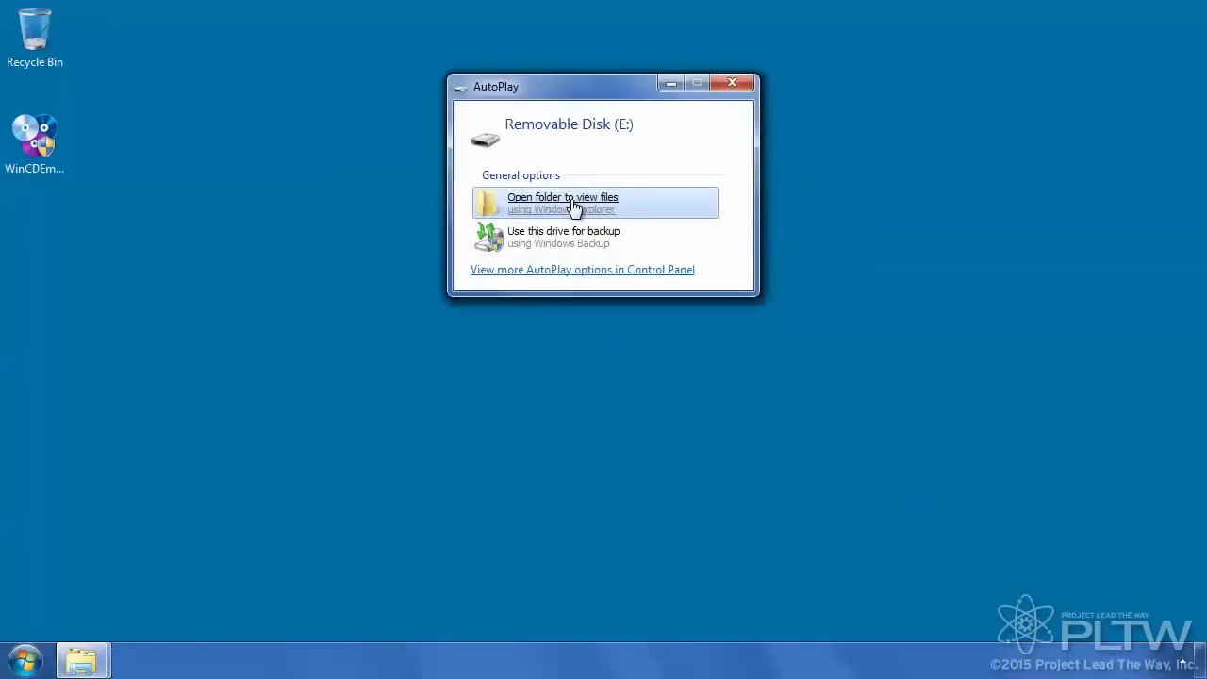
# - View Removable Disk (E:), close the empty drive, then view Removable Disk (F:) with README and XPLANE9
pyautogui.click(562, 202)
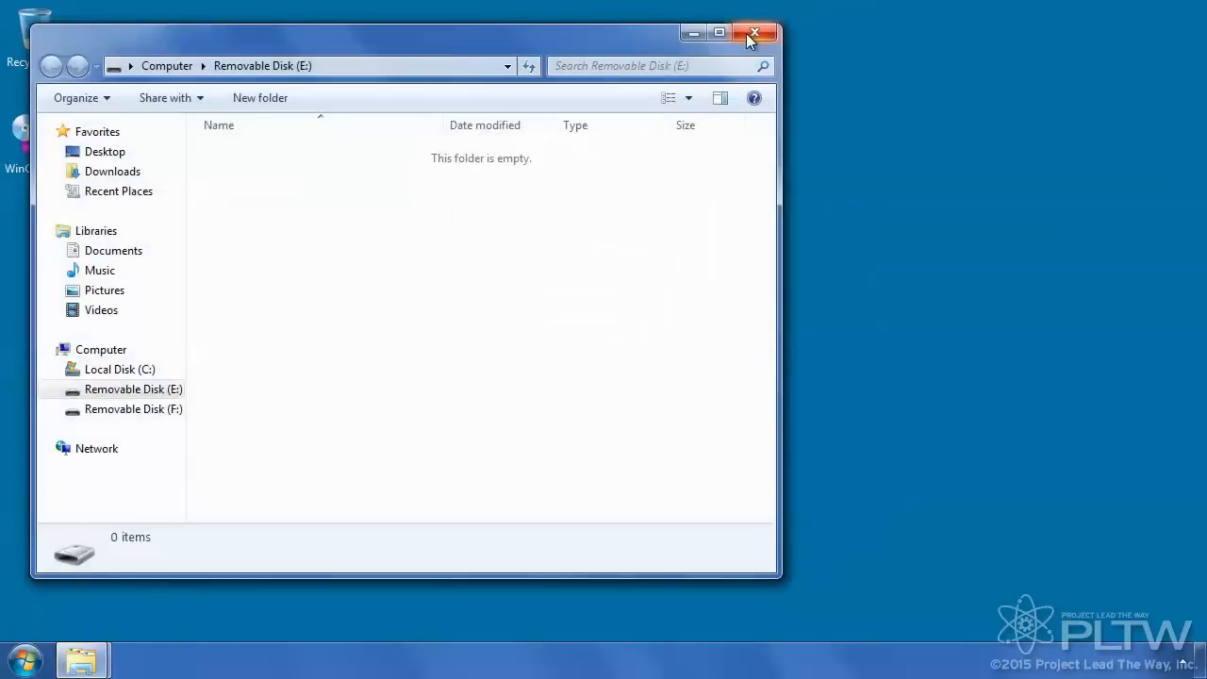
pyautogui.click(755, 32)
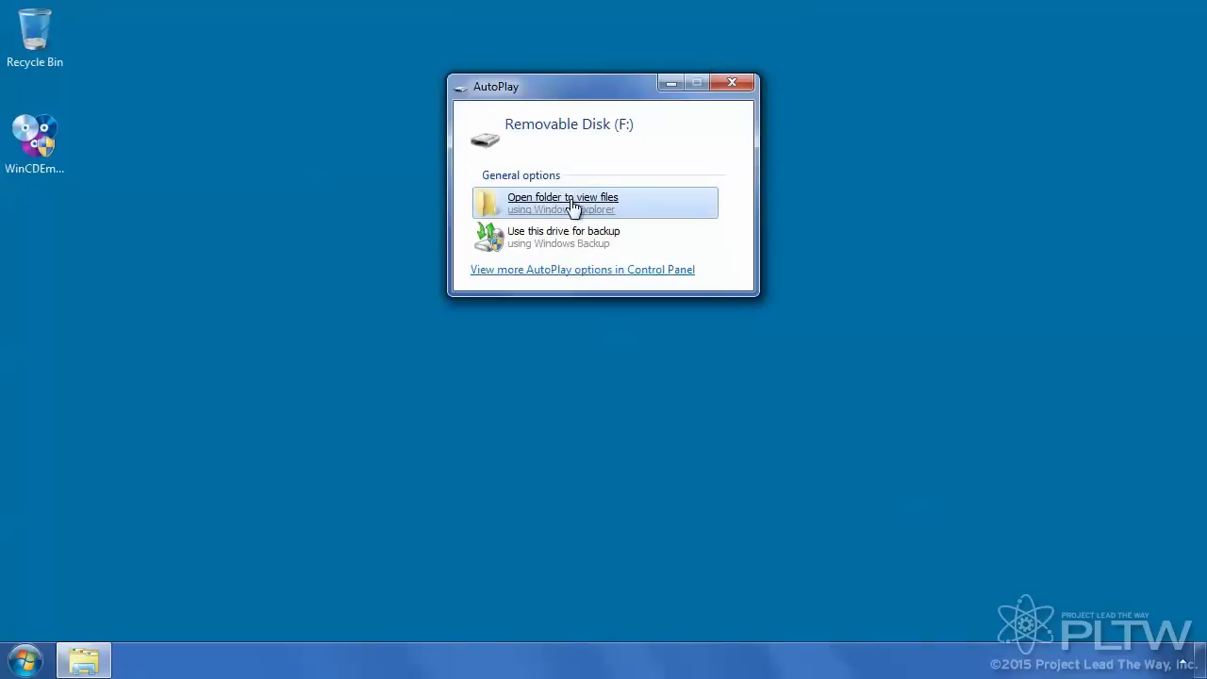
pyautogui.click(562, 202)
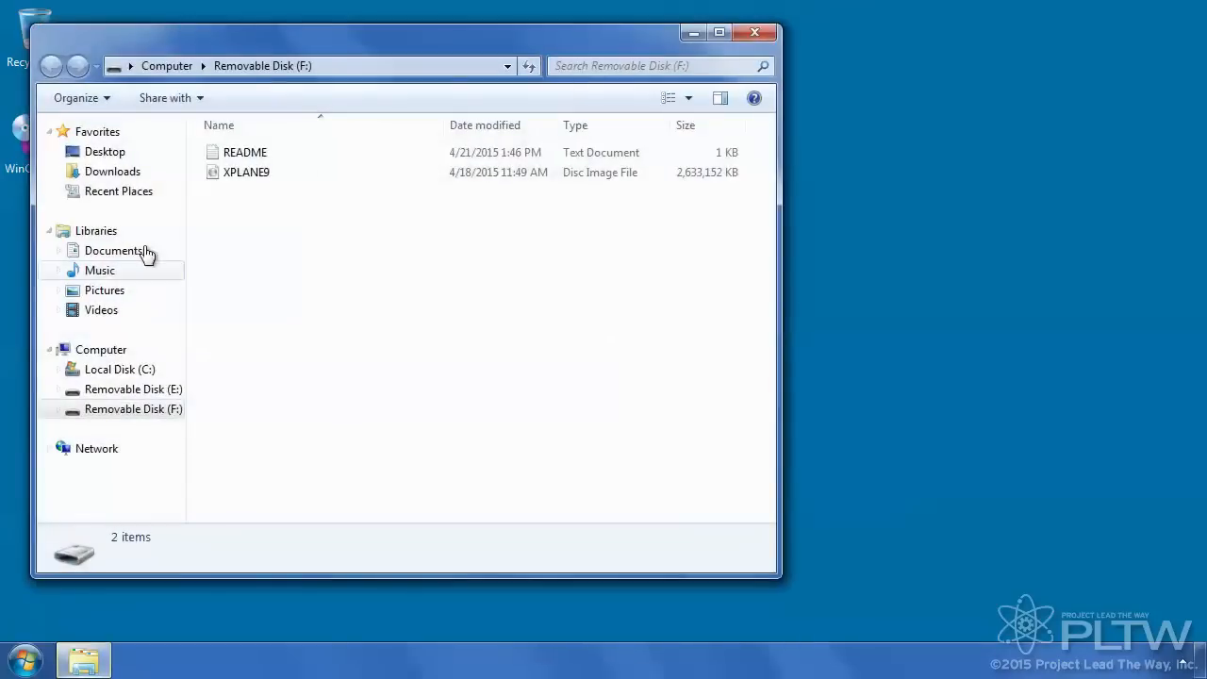
pyautogui.moveTo(253, 180)
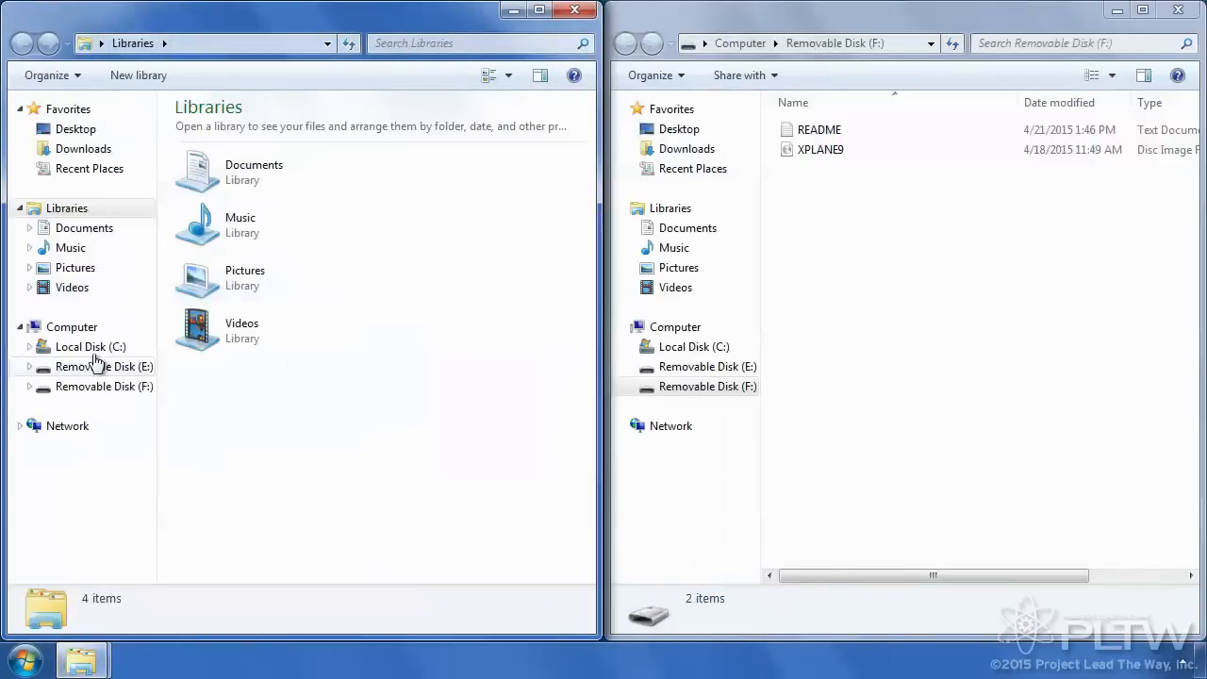
# - Mount the XPLANE9 image as CD Drive (V:) and browse its X-Plane-Fly-To-Learn folder
pyautogui.click(819, 149)
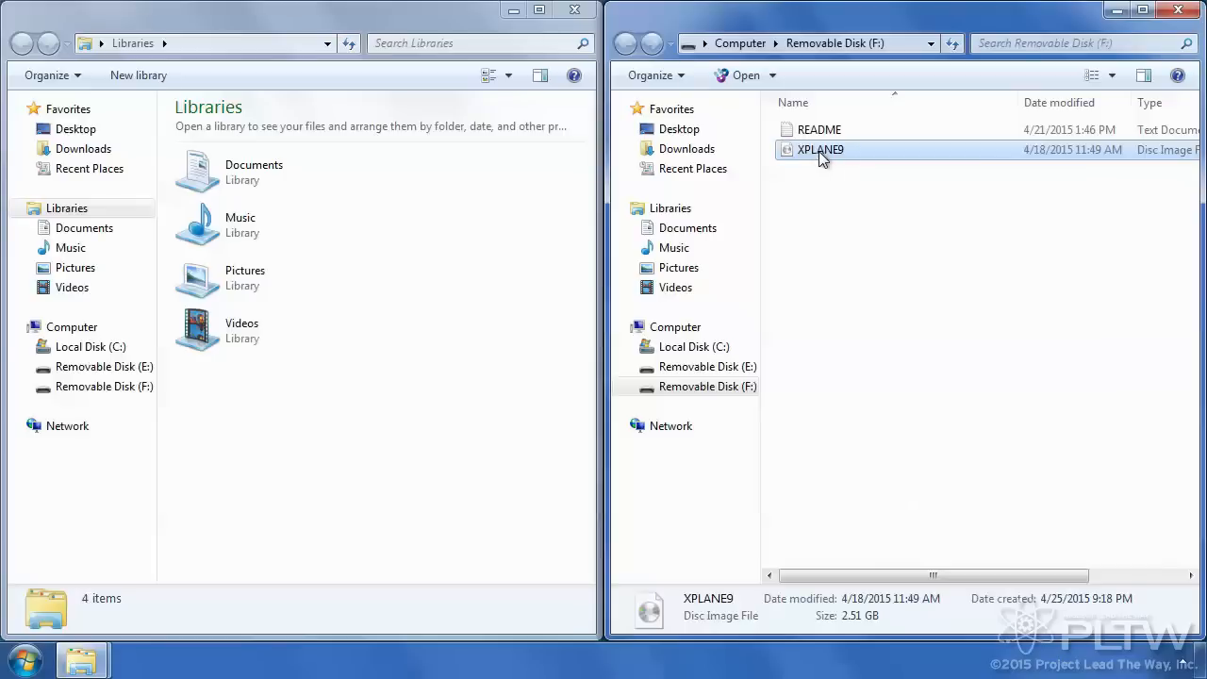
pyautogui.doubleClick(819, 149)
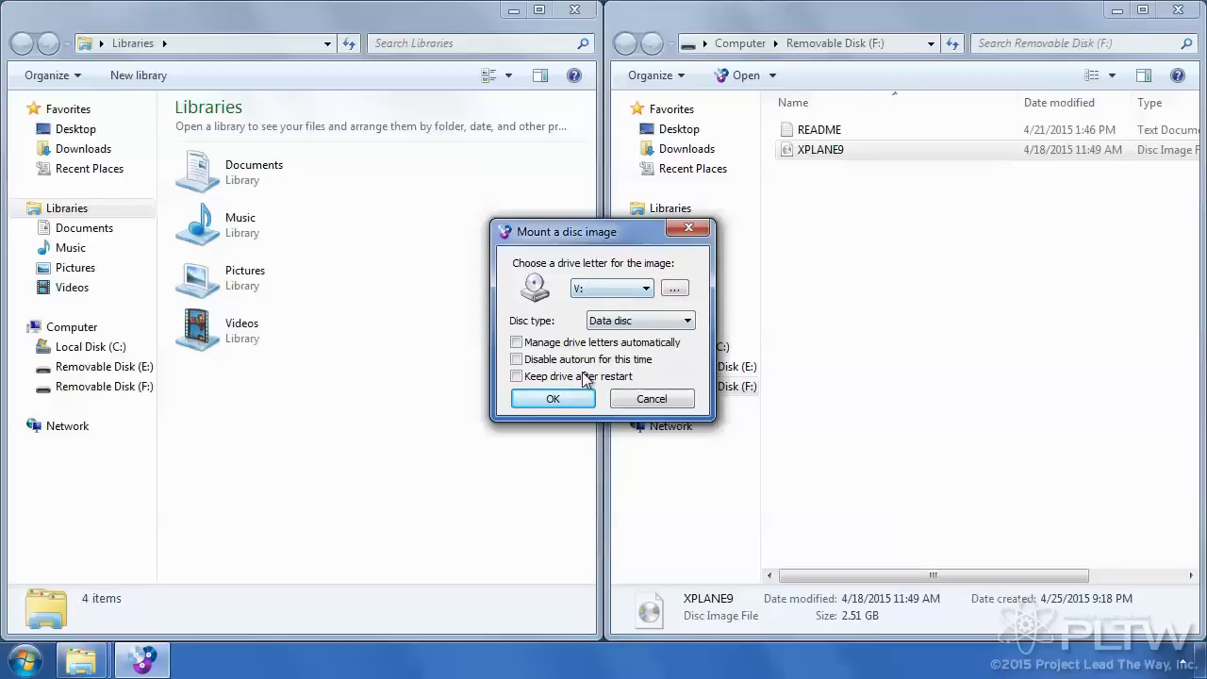
pyautogui.click(553, 398)
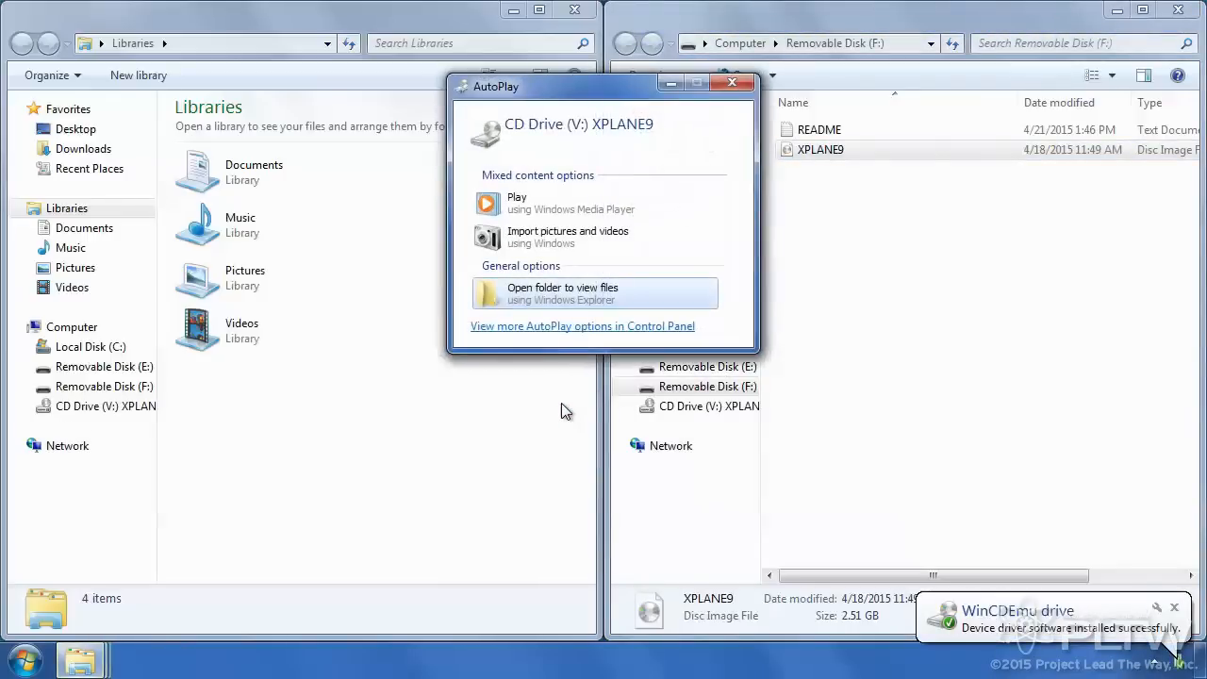
pyautogui.moveTo(551, 132)
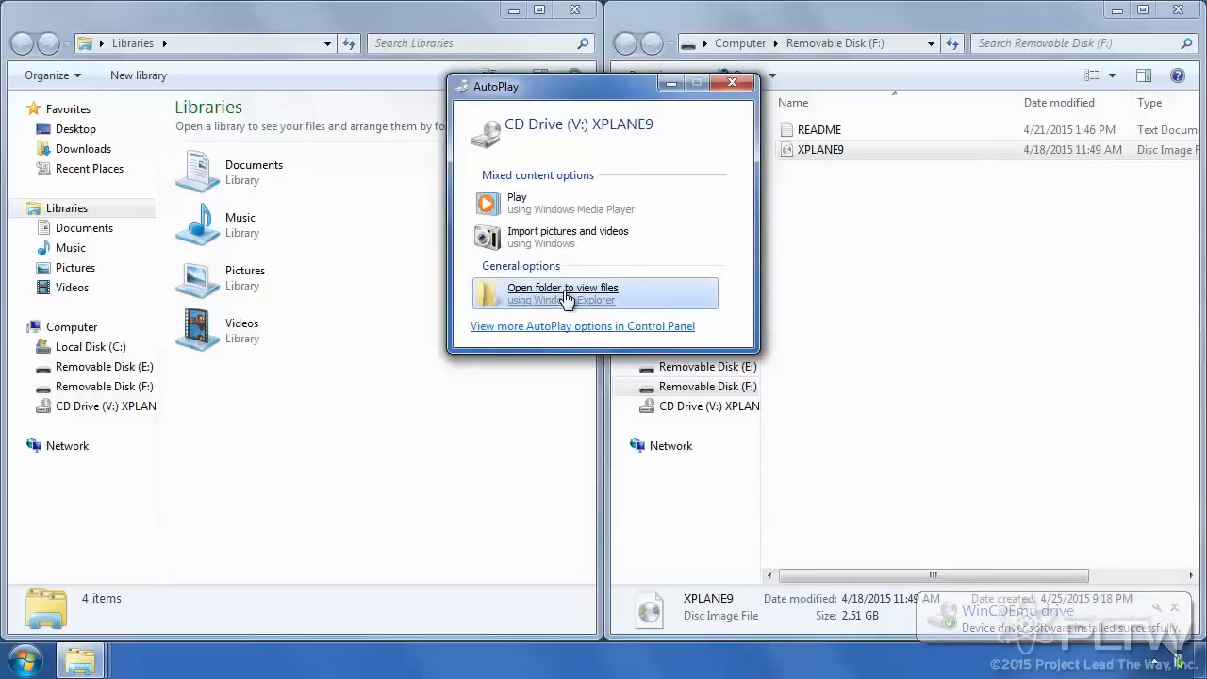
pyautogui.click(562, 295)
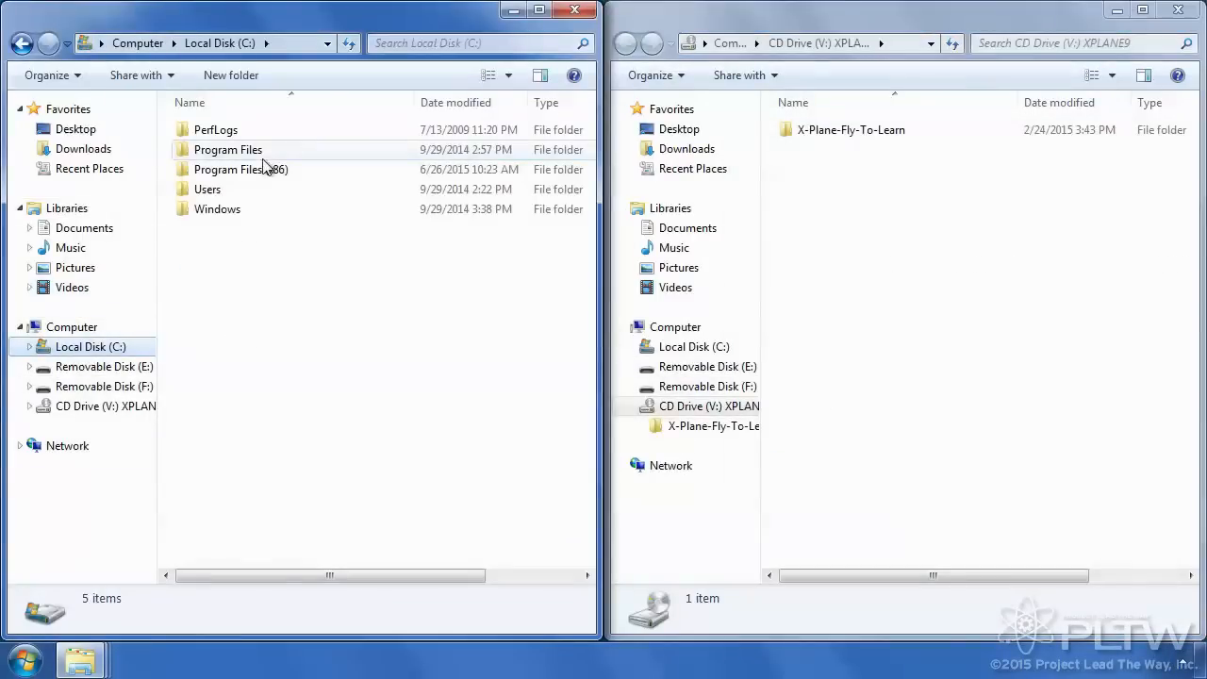
# - Drag X-Plane-Fly-To-Learn from CD Drive (V:) into Program Files (x86) on C:
pyautogui.doubleClick(240, 170)
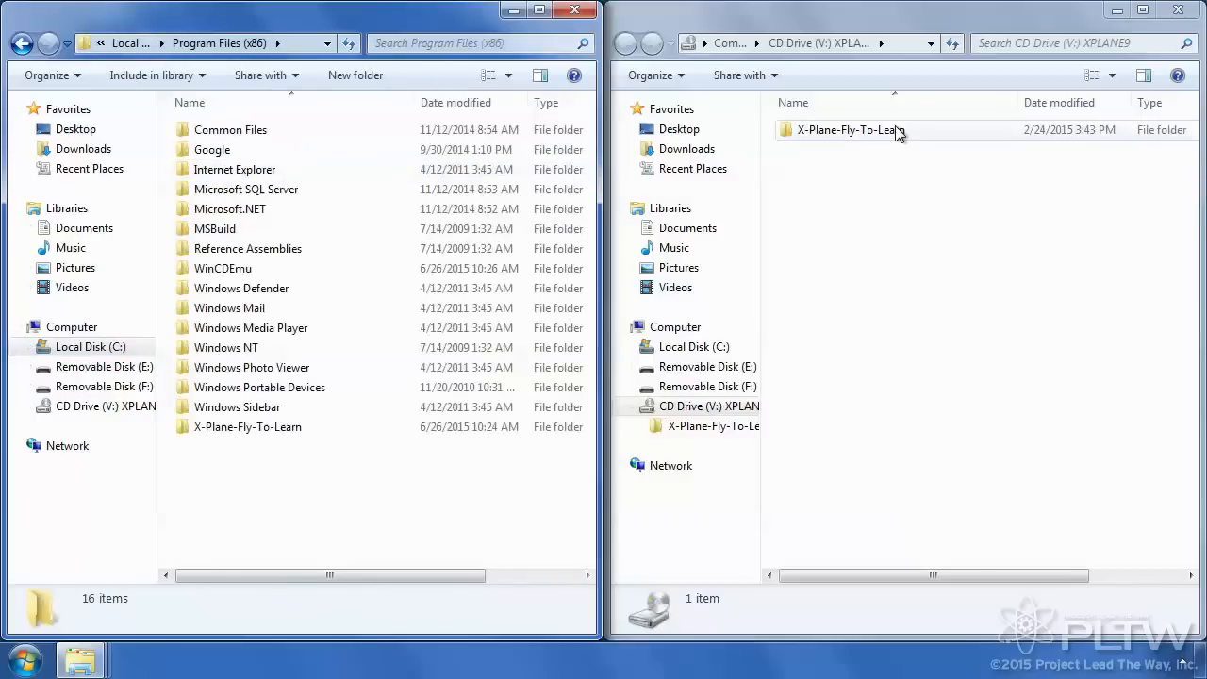
pyautogui.moveTo(845, 129); pyautogui.dragTo(241, 472)
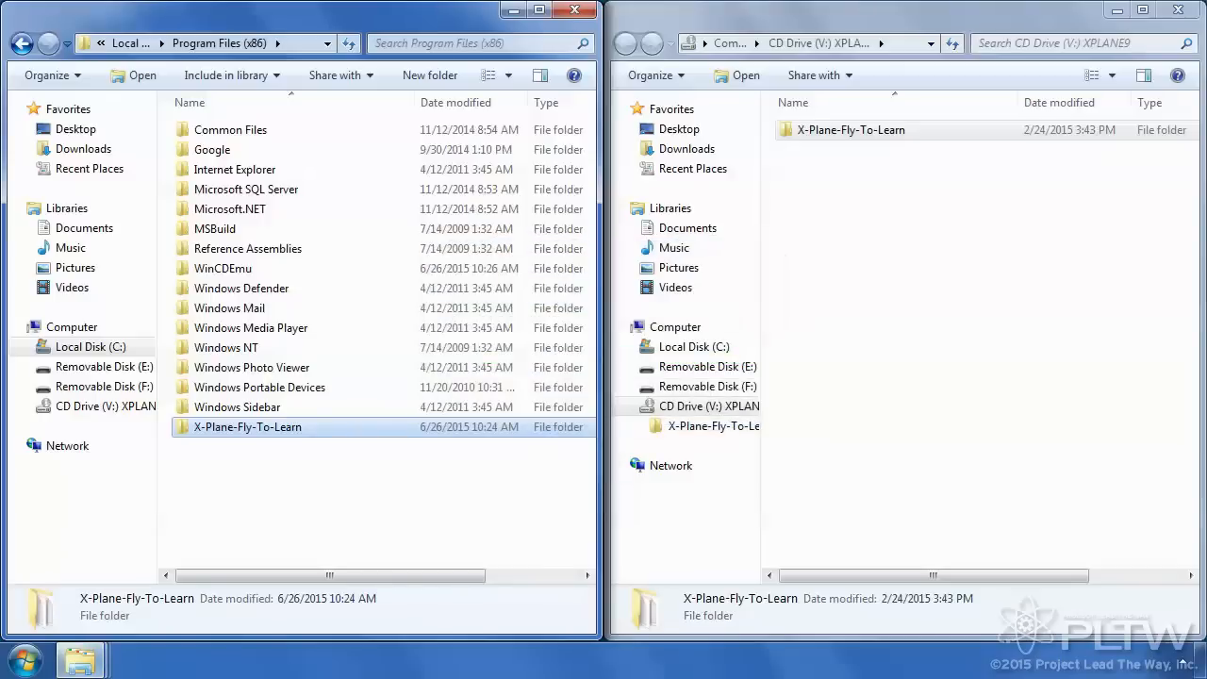
pyautogui.moveTo(246, 464)
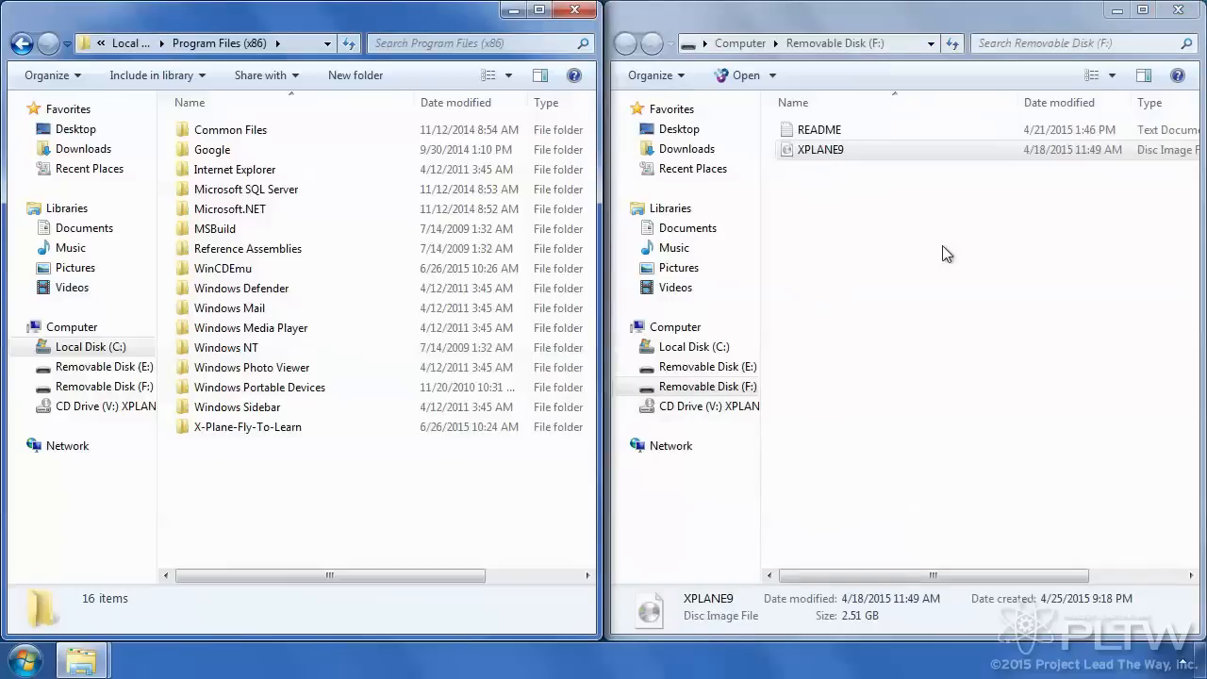
# - Confirm X-Plane-Fly-To-Learn now appears in Program Files (x86) with a 10:35 AM modified time
pyautogui.click(819, 149)
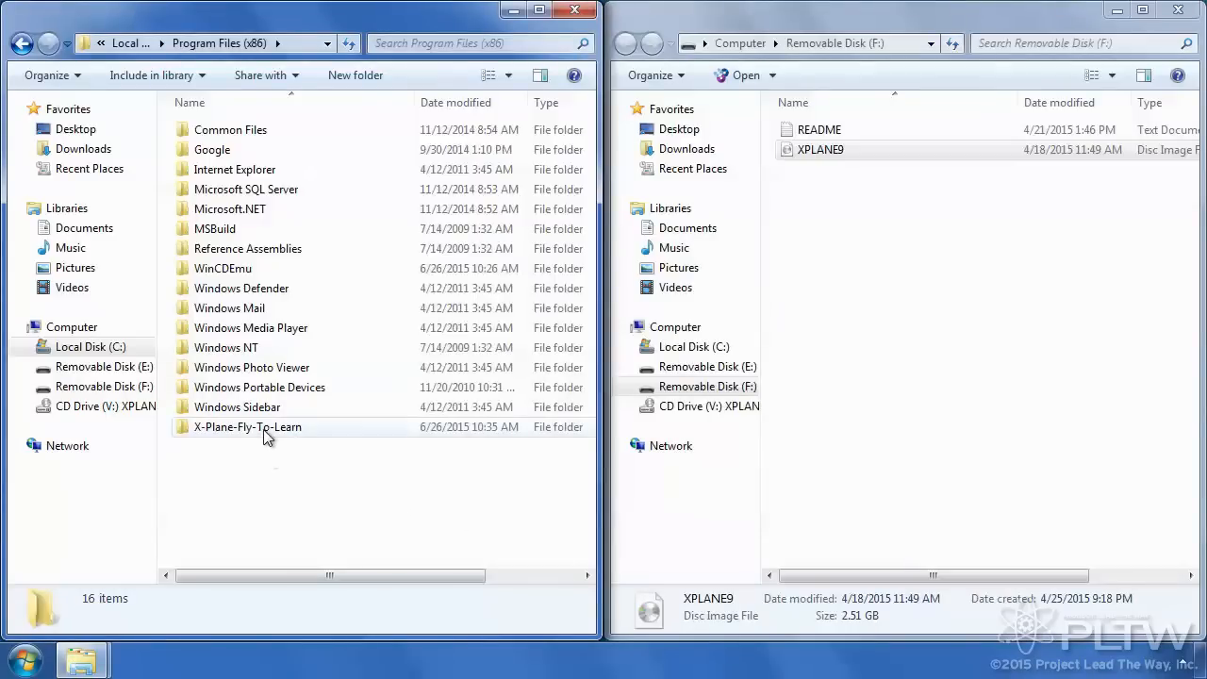
pyautogui.moveTo(247, 426)
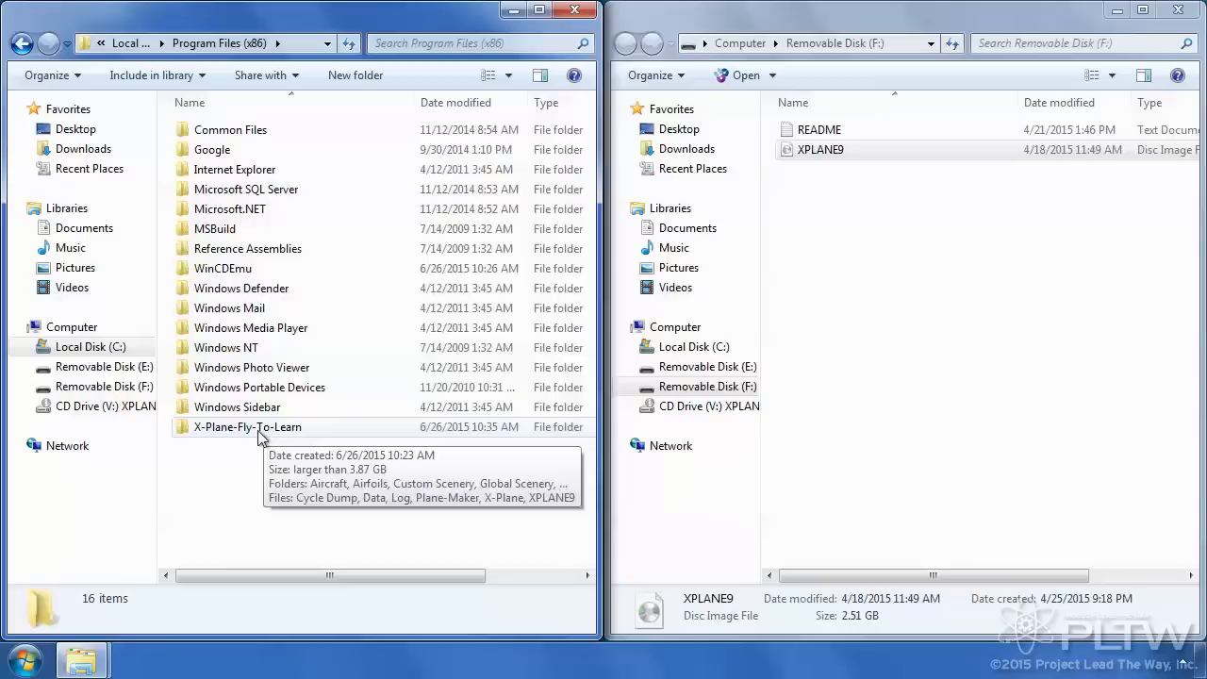
# - Clear Read-only in X-Plane-Fly-To-Learn's properties, applying to all subfolders and files
pyautogui.rightClick(247, 426)
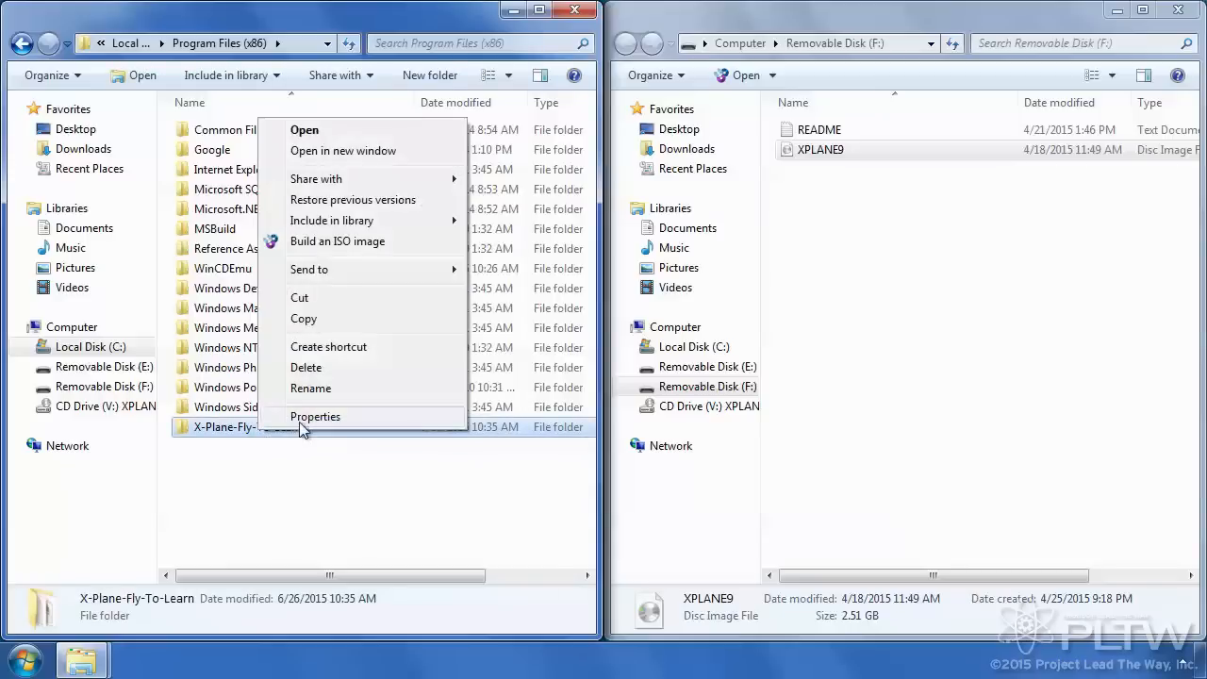
pyautogui.click(315, 417)
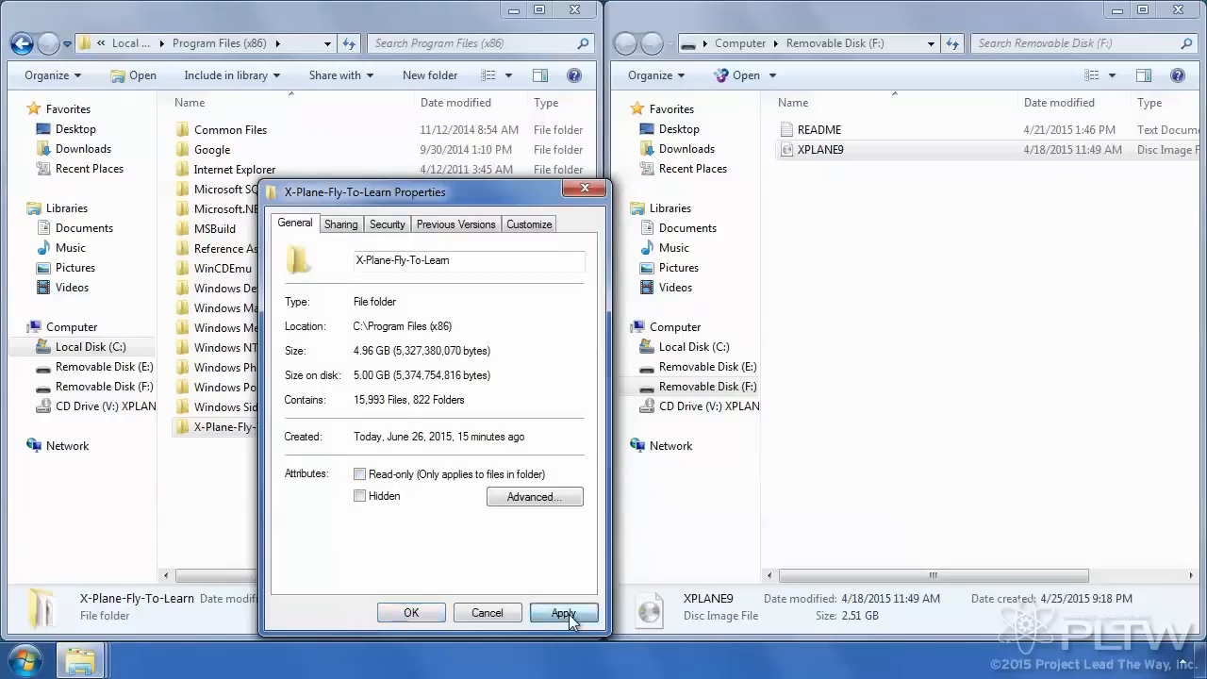
pyautogui.click(562, 612)
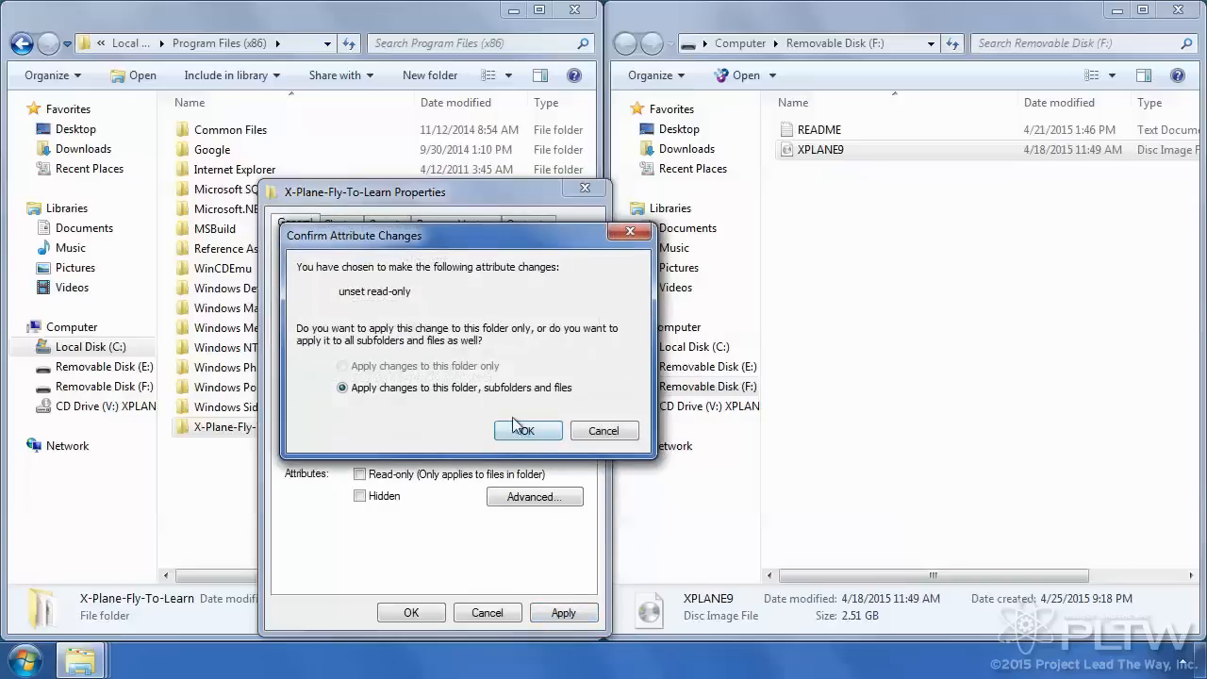
pyautogui.click(526, 430)
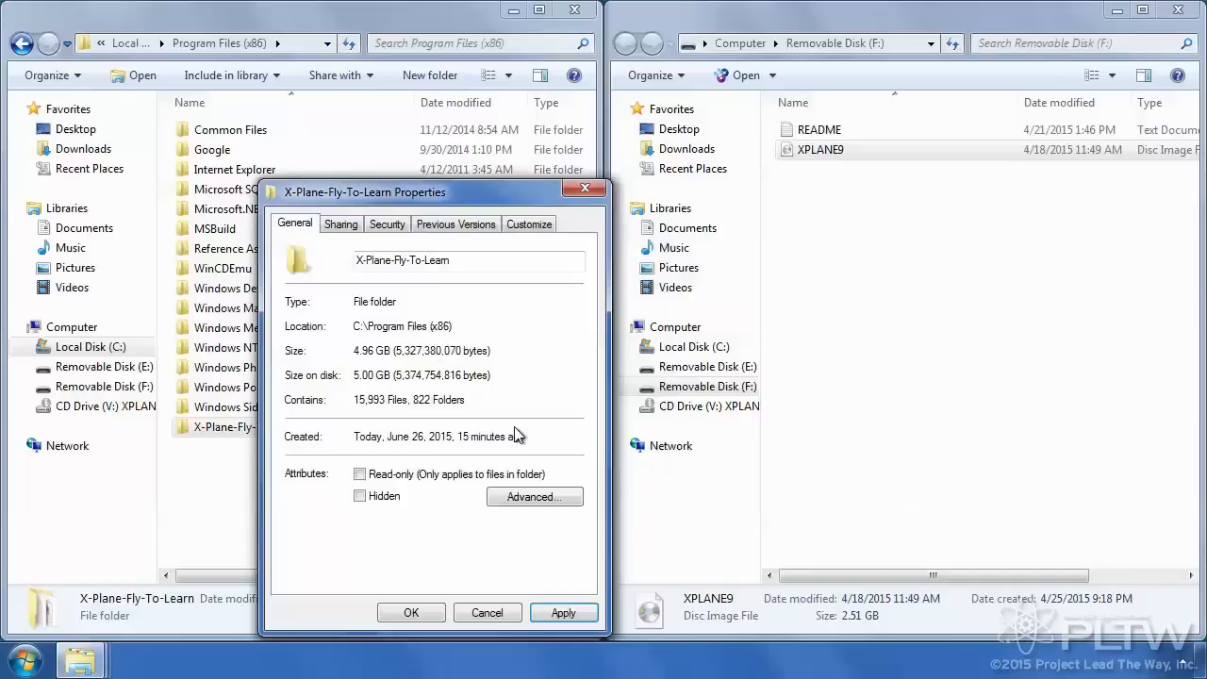
pyautogui.click(562, 611)
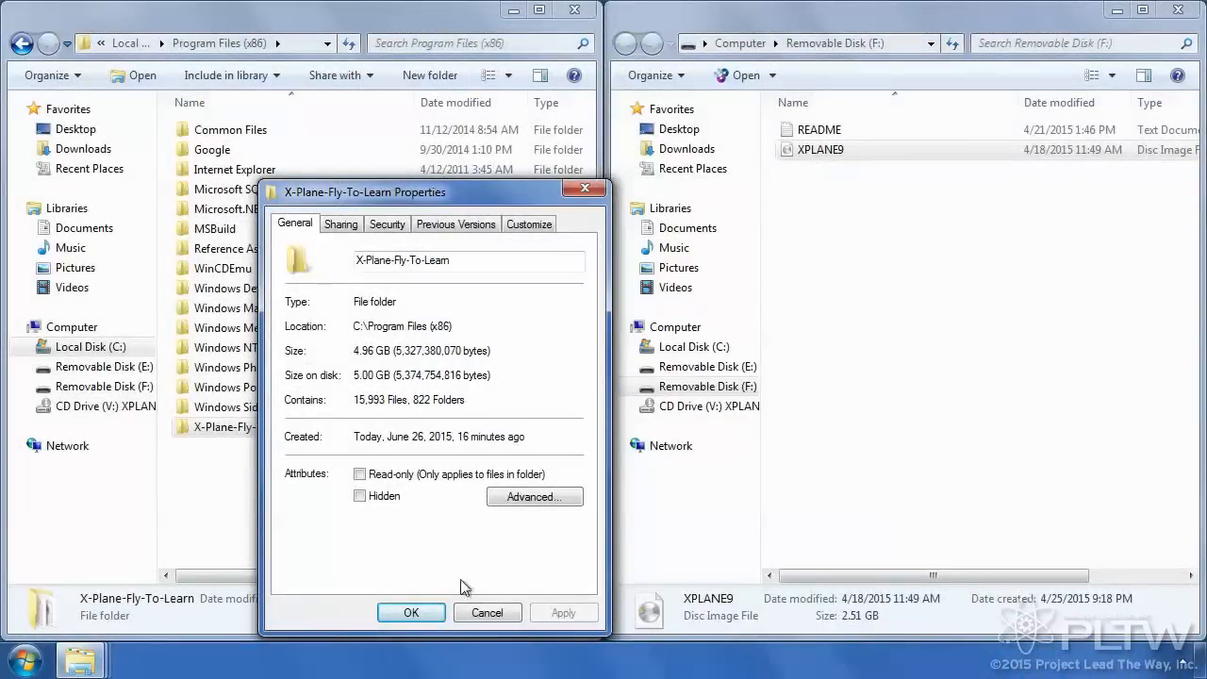
pyautogui.click(411, 611)
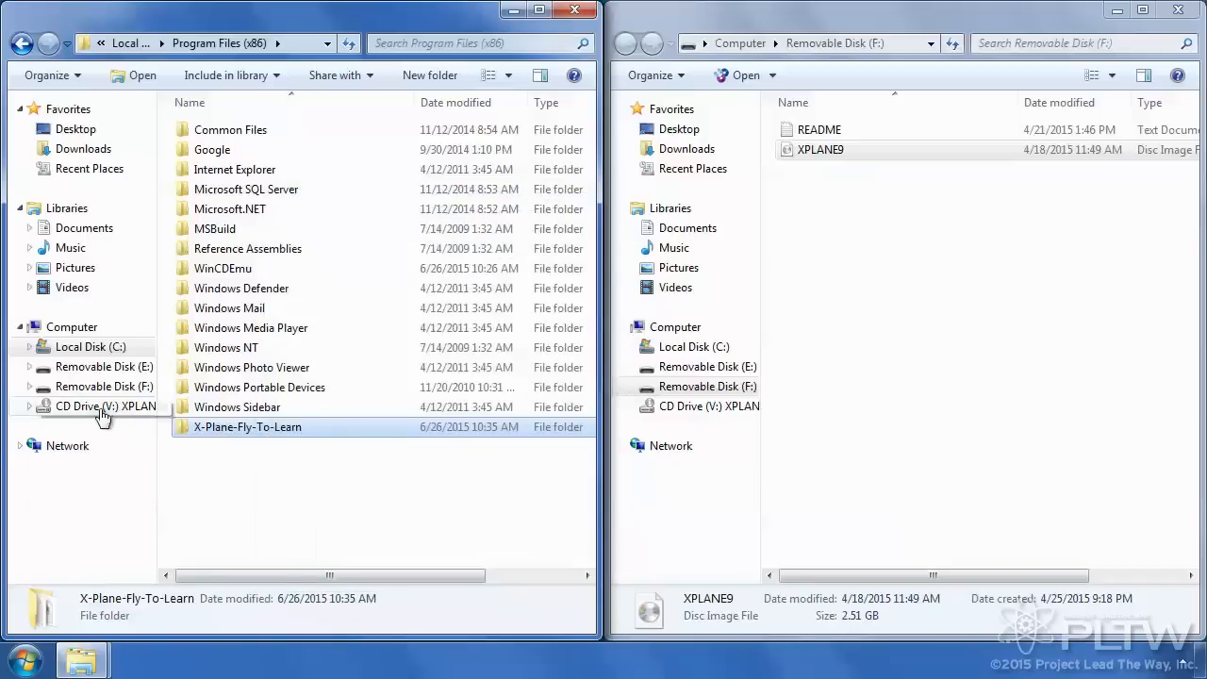
# - Bring up actions for CD Drive (V:) XPLANE9 in the navigation pane to eject it
pyautogui.rightClick(104, 405)
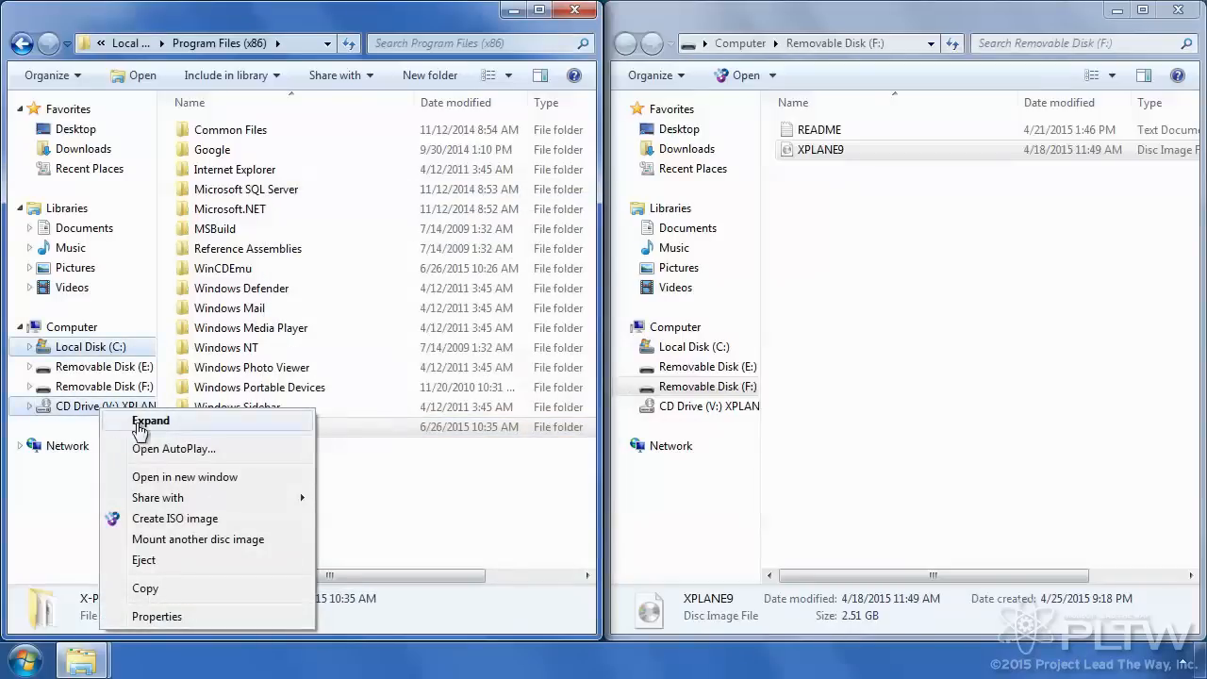
pyautogui.moveTo(179, 566)
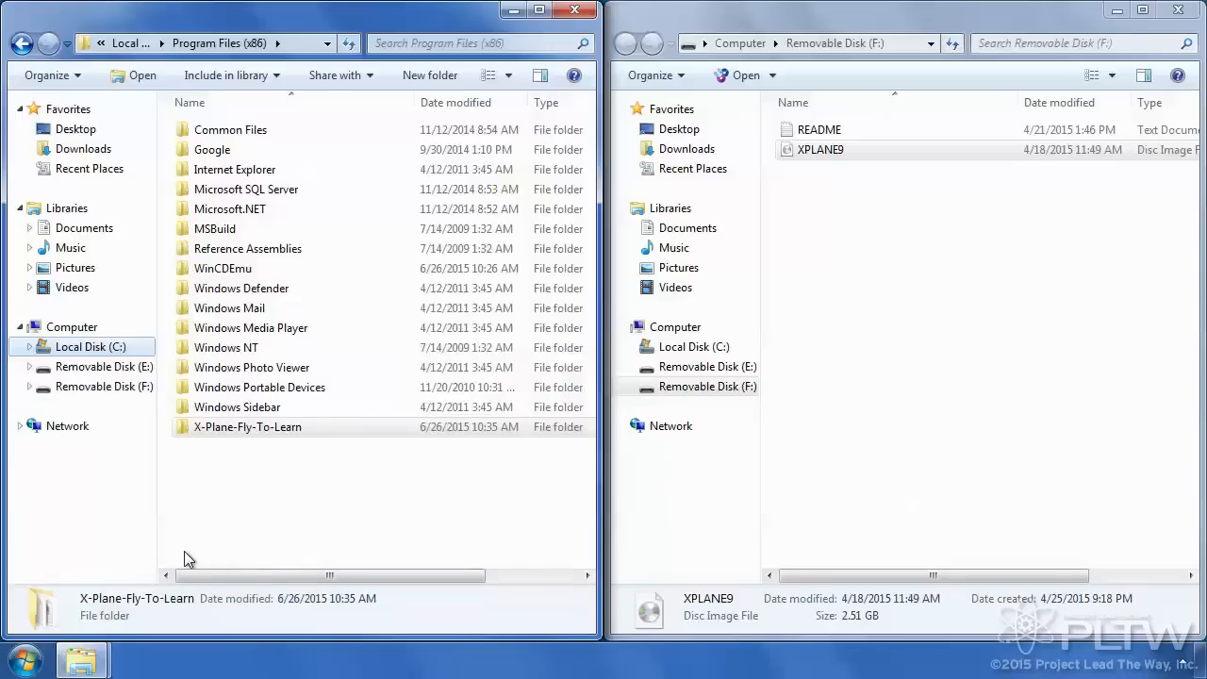
pyautogui.moveTo(200, 526)
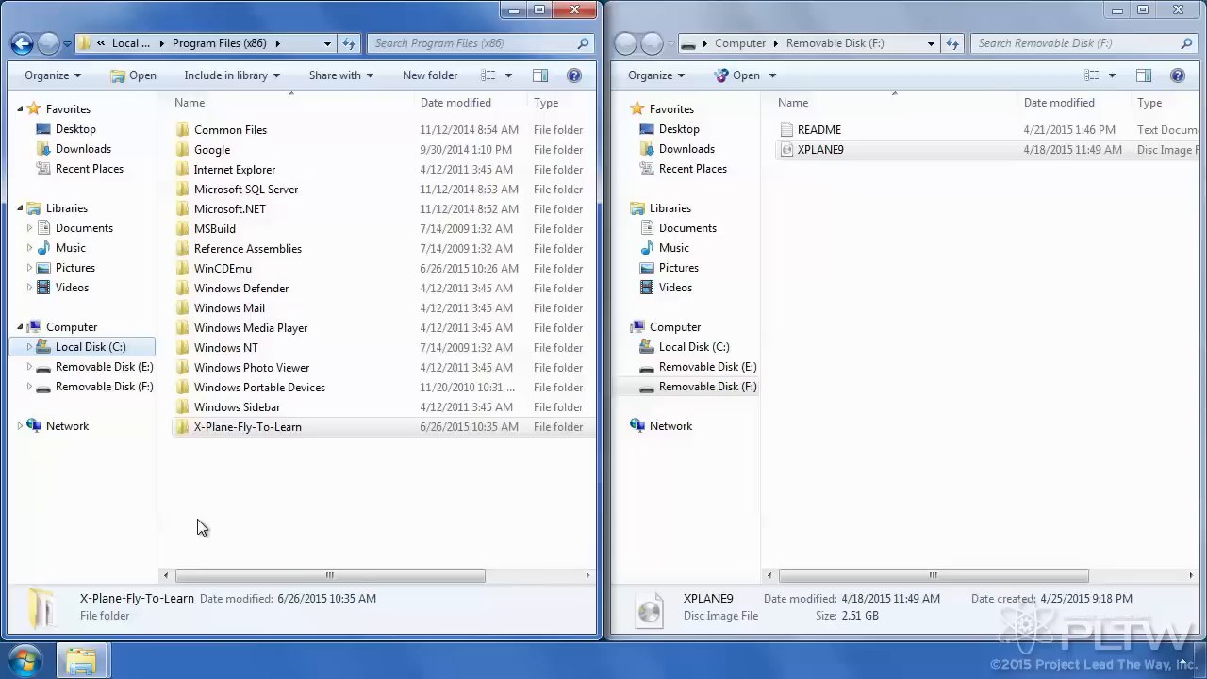
# - Select Plane-Maker, X-Plane and XPLANE9 inside X-Plane-Fly-To-Learn and bring up their Send to actions
pyautogui.doubleClick(247, 427)
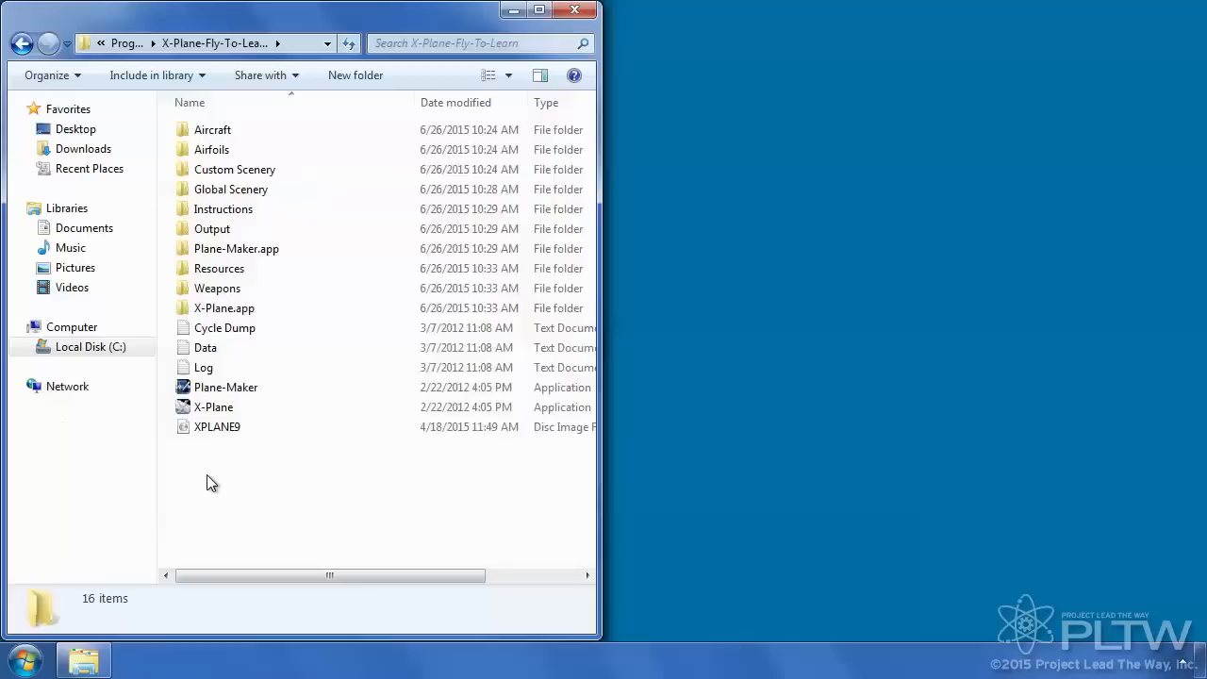
pyautogui.moveTo(208, 483); pyautogui.dragTo(217, 387)
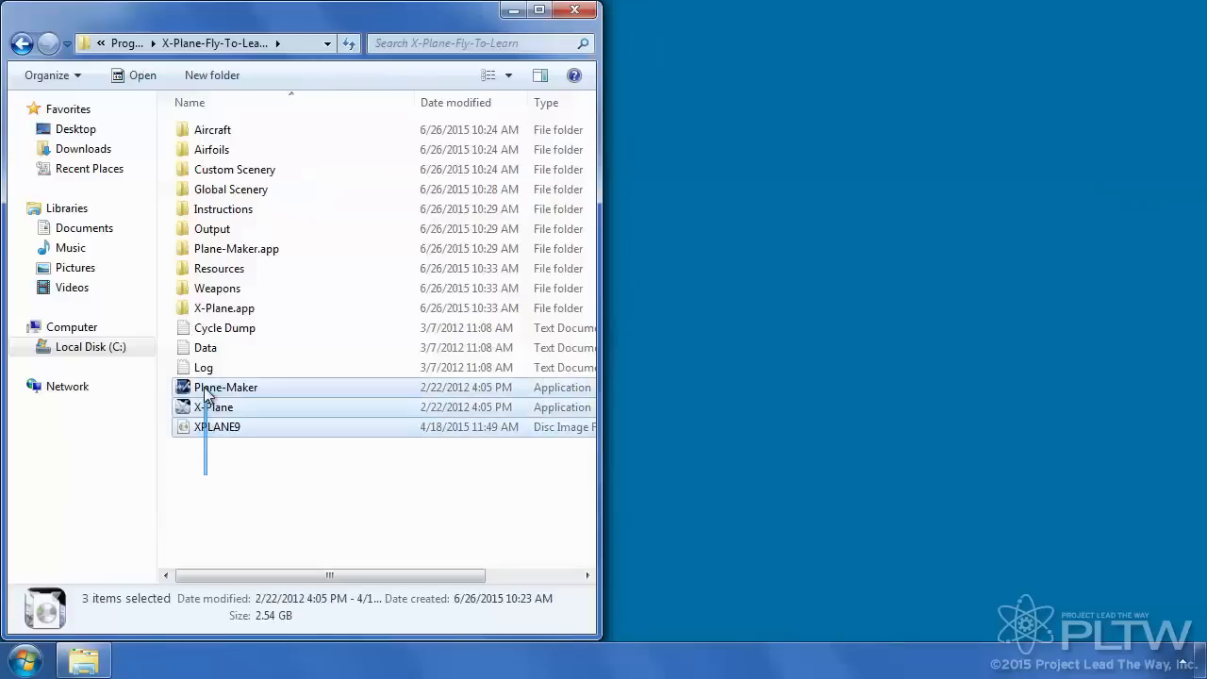
pyautogui.rightClick(215, 407)
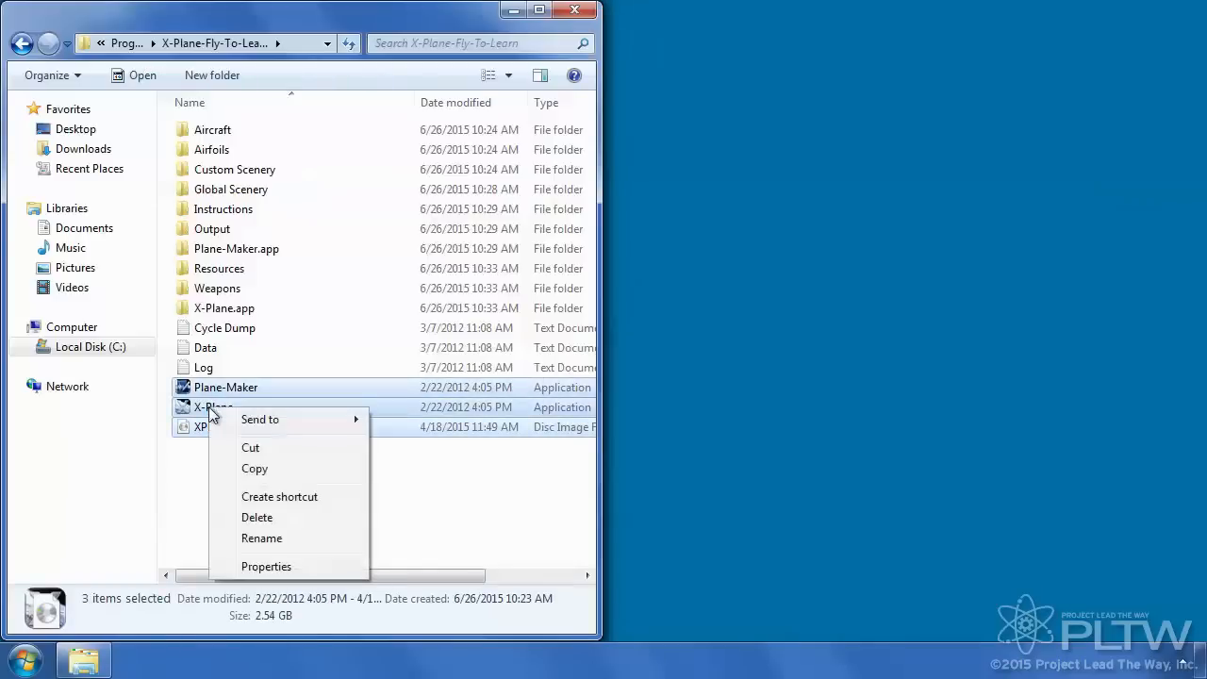
pyautogui.moveTo(261, 419)
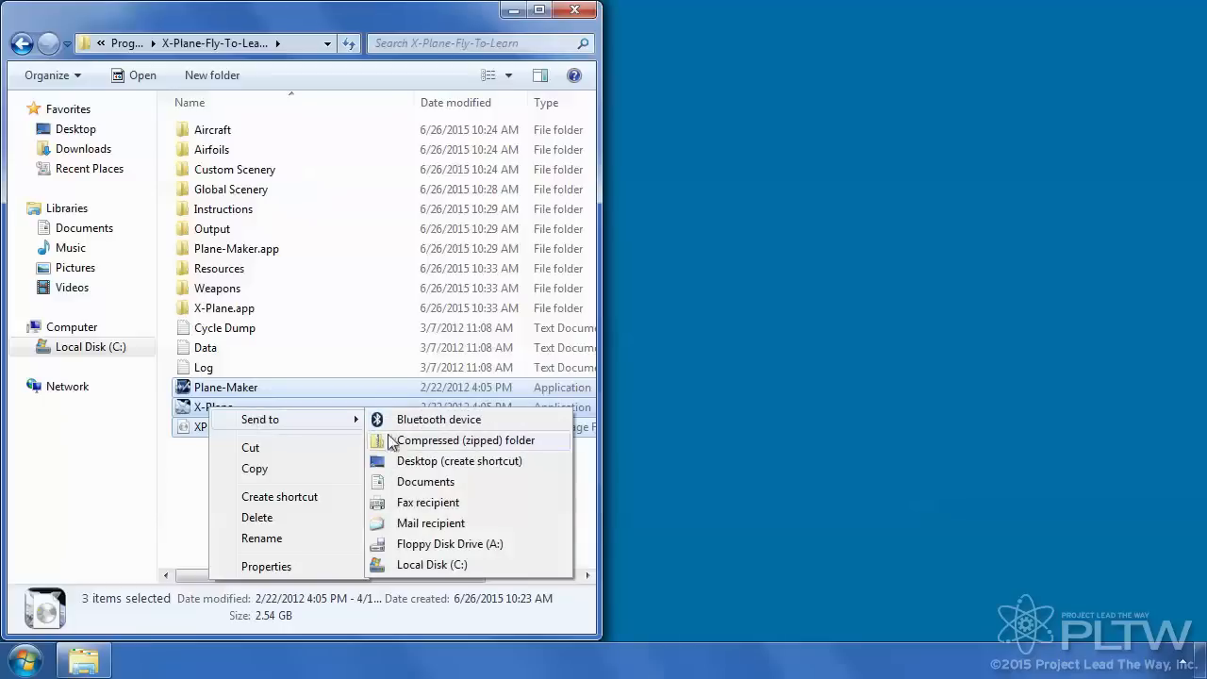
pyautogui.moveTo(414, 462)
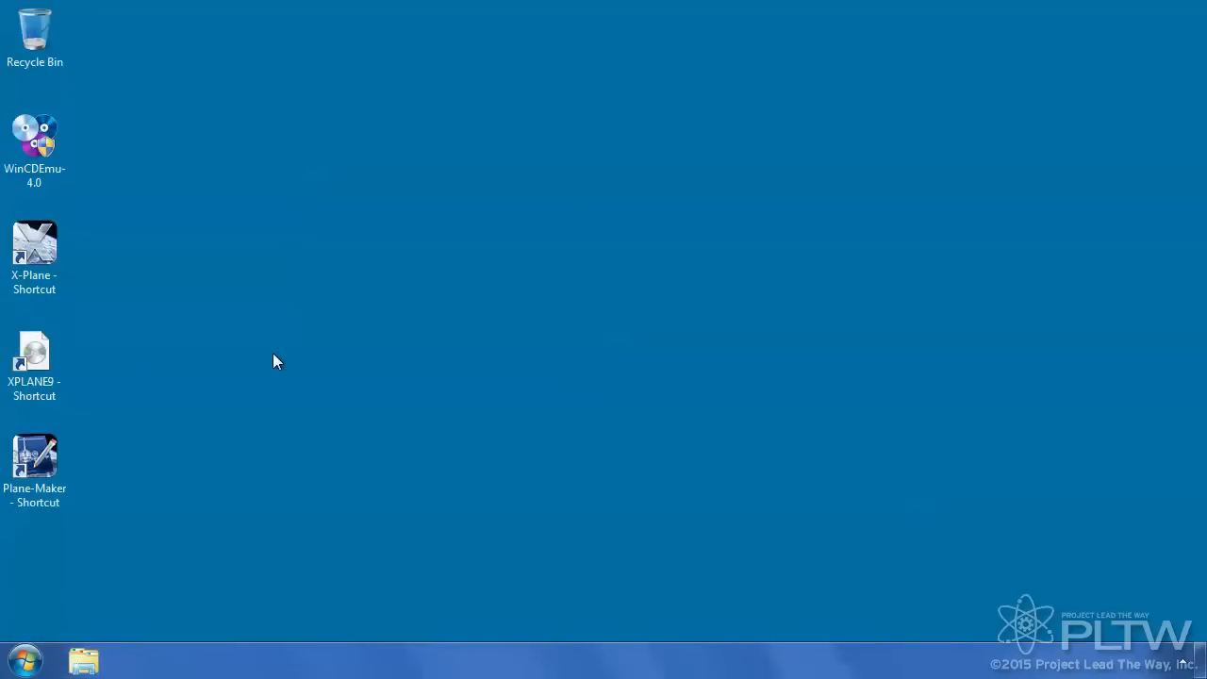
pyautogui.moveTo(245, 412)
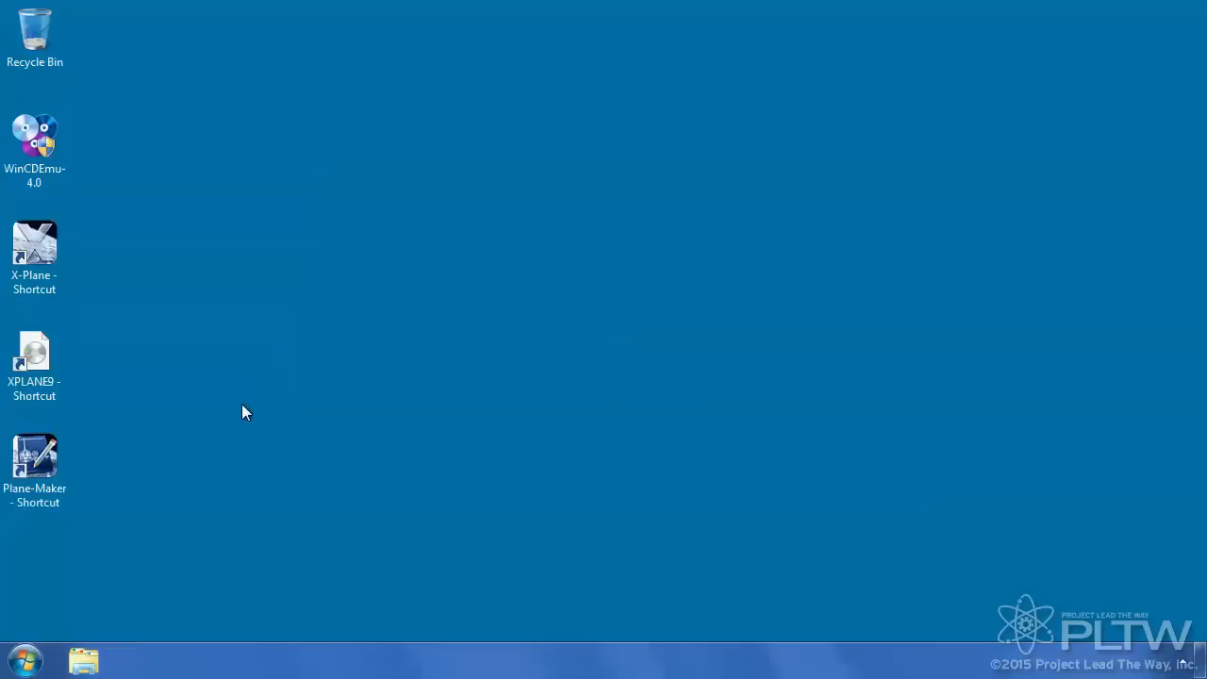
pyautogui.moveTo(34, 354)
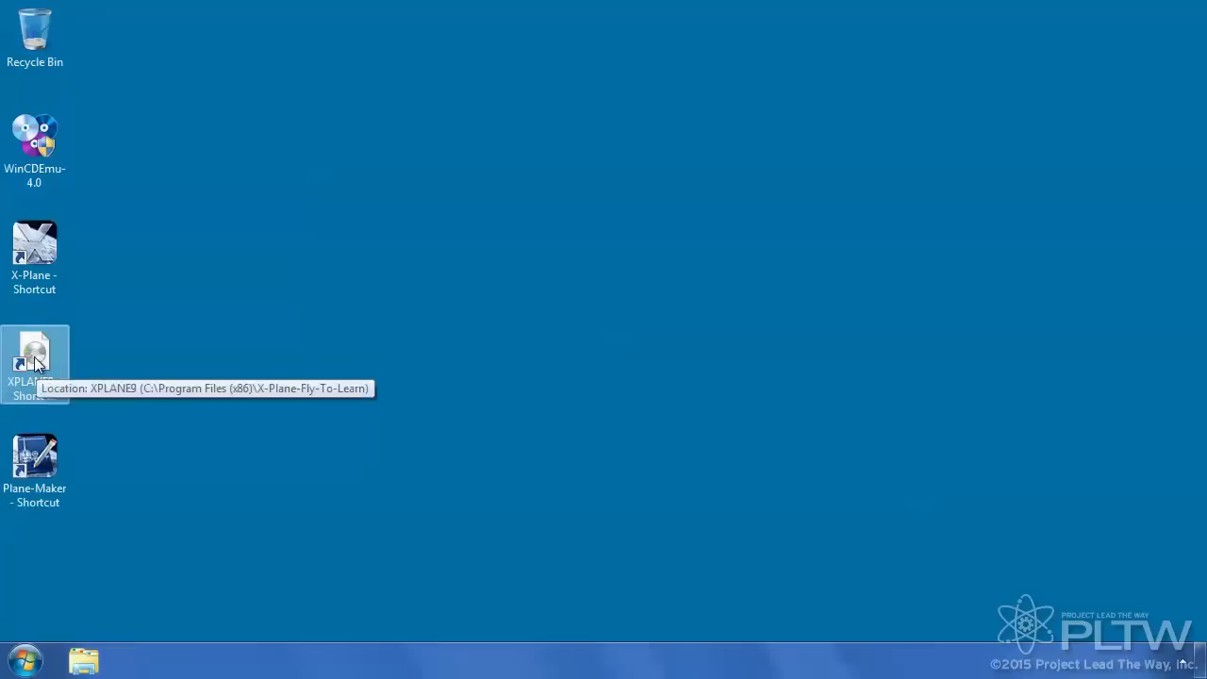
# - Mount XPLANE9 from its desktop shortcut as CD Drive (V:) and dismiss the AutoPlay prompt
pyautogui.doubleClick(34, 355)
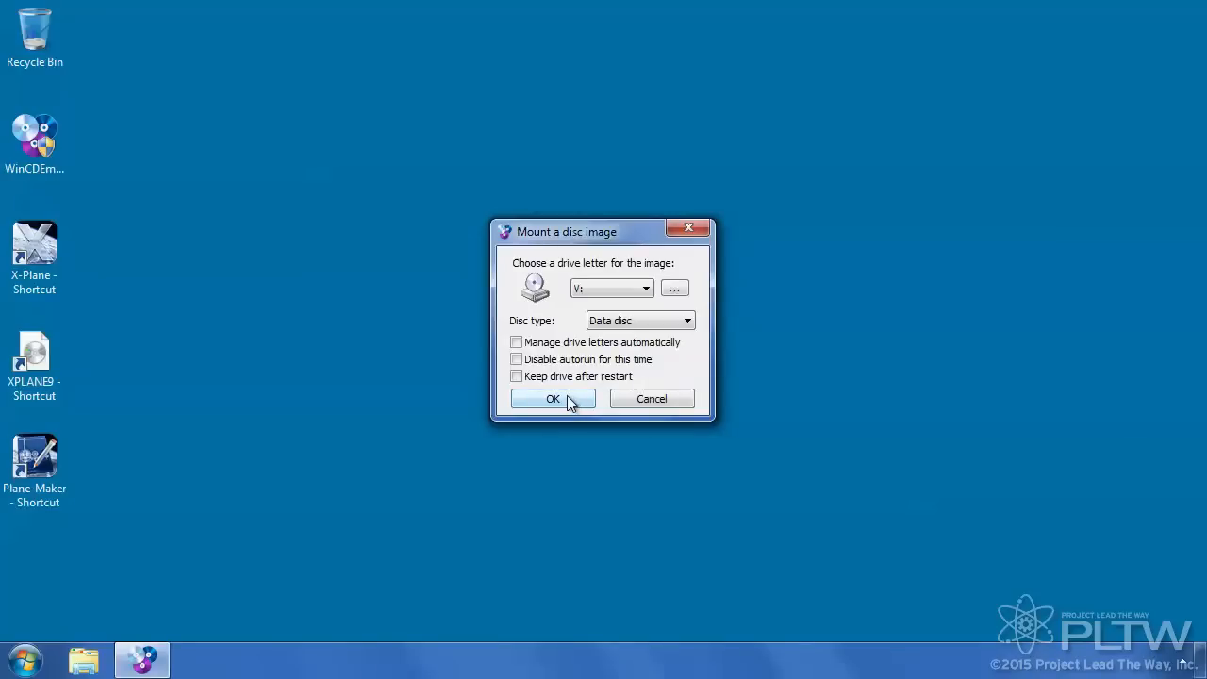
pyautogui.click(553, 398)
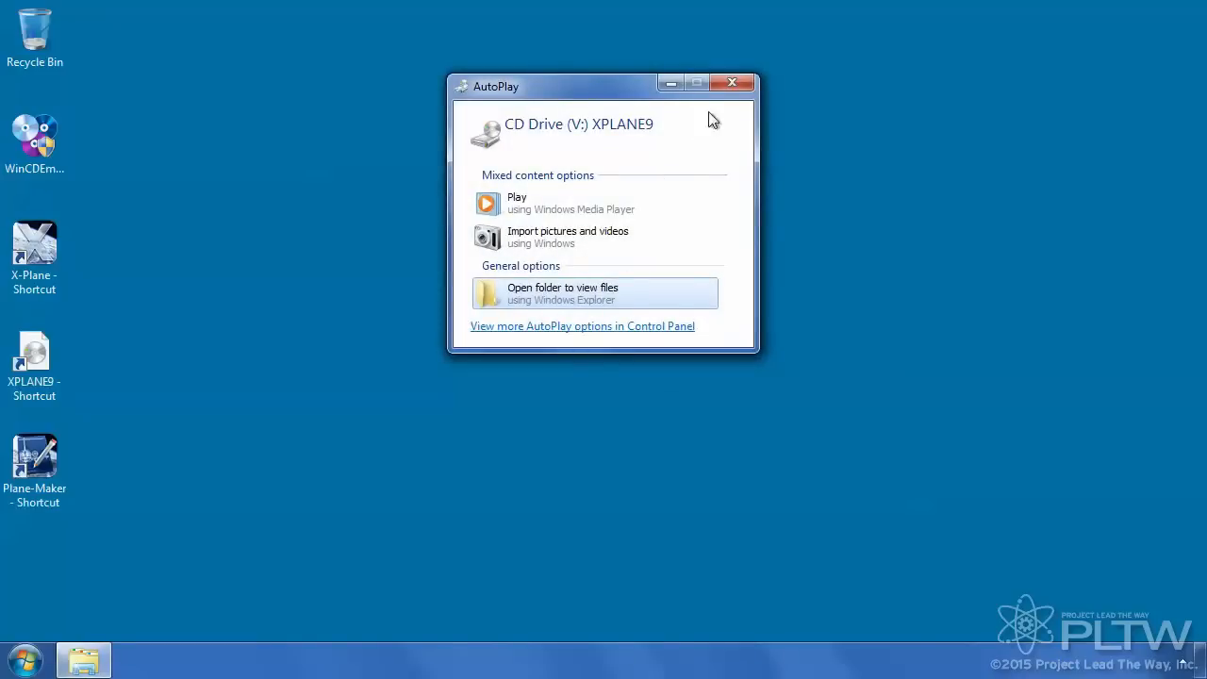
pyautogui.click(34, 366)
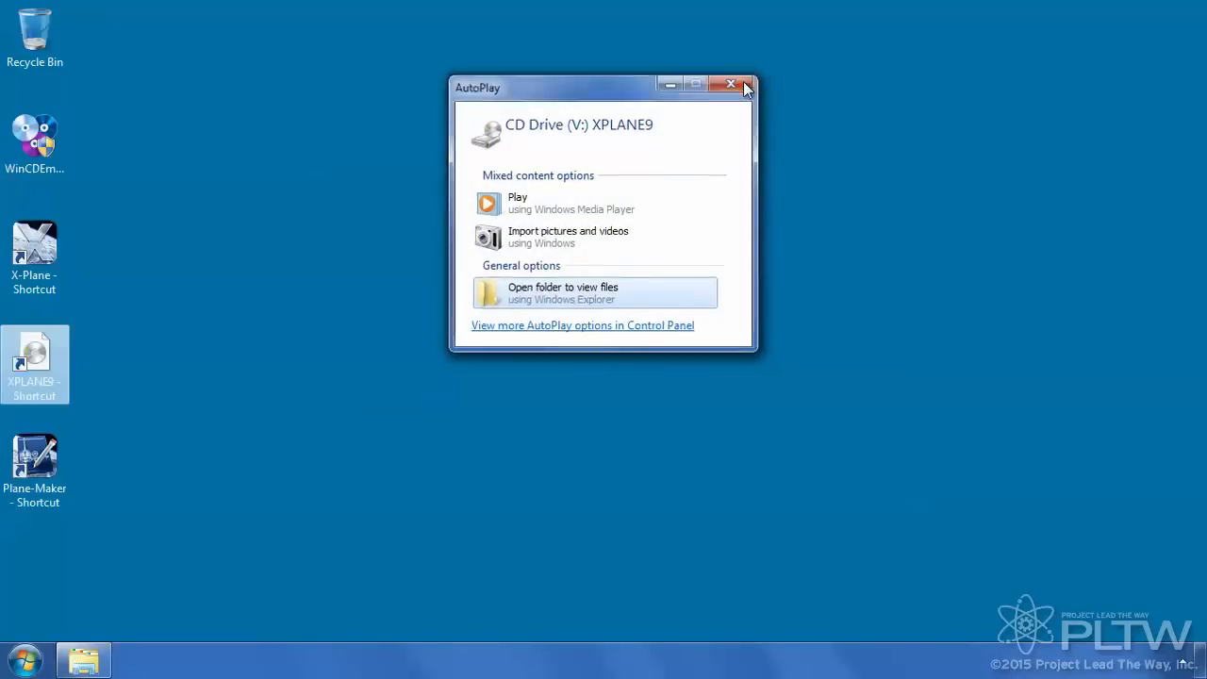
pyautogui.click(732, 83)
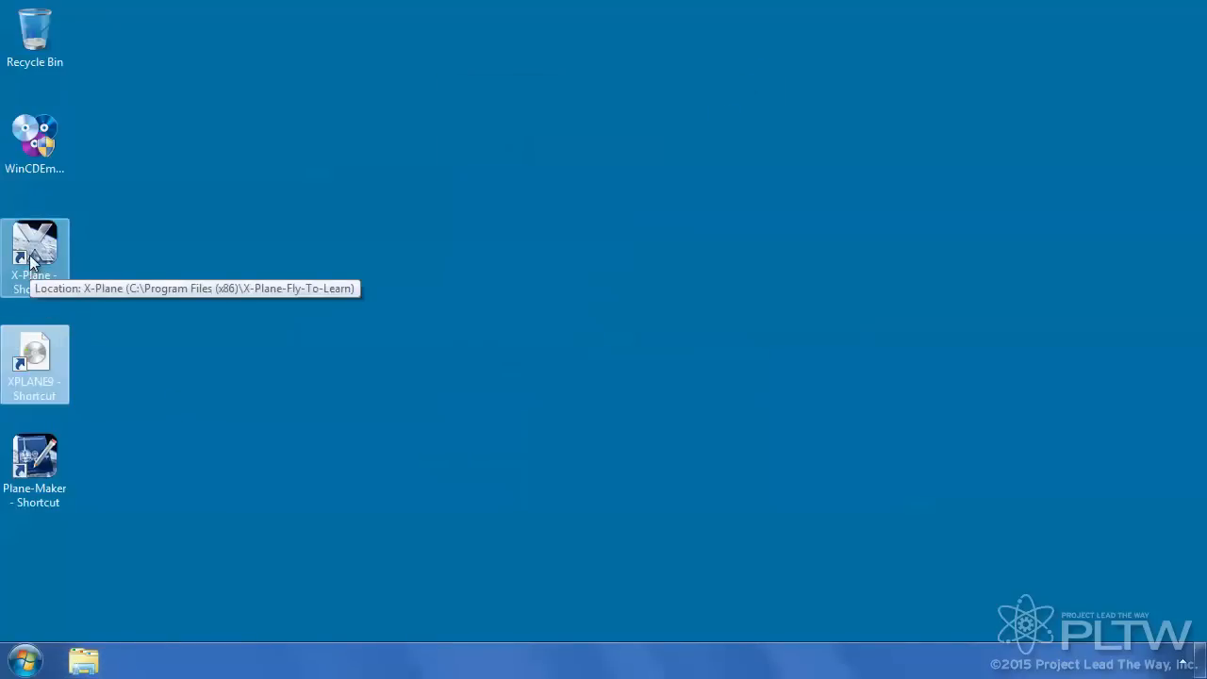